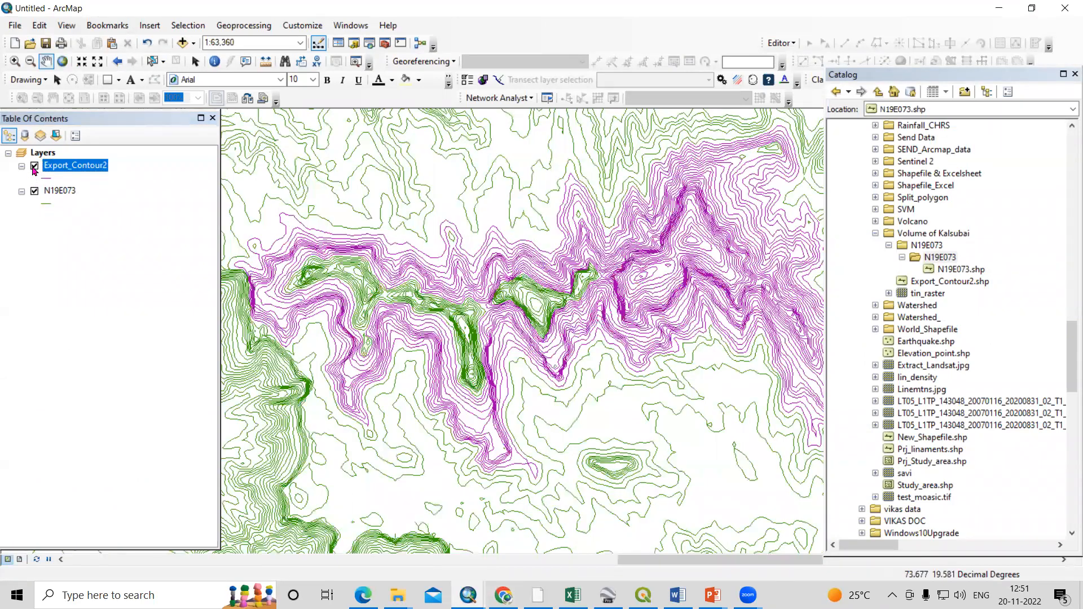
Step: Hide the N19E073 layer and view Export_Contour2's source (GCS_WGS_1984 line shapefile)
click(34, 165)
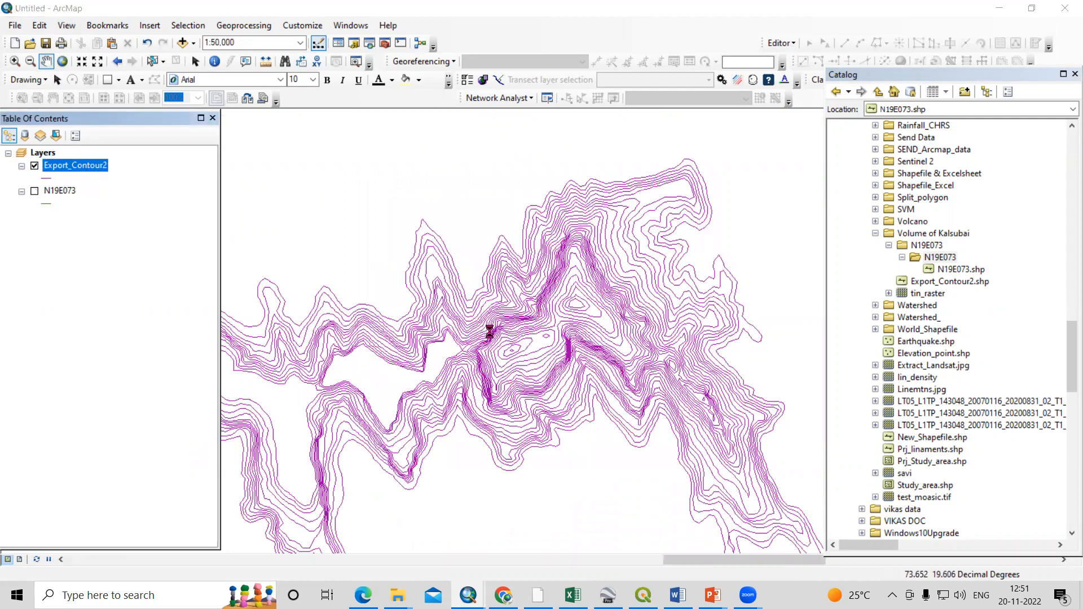
double_click(75, 165)
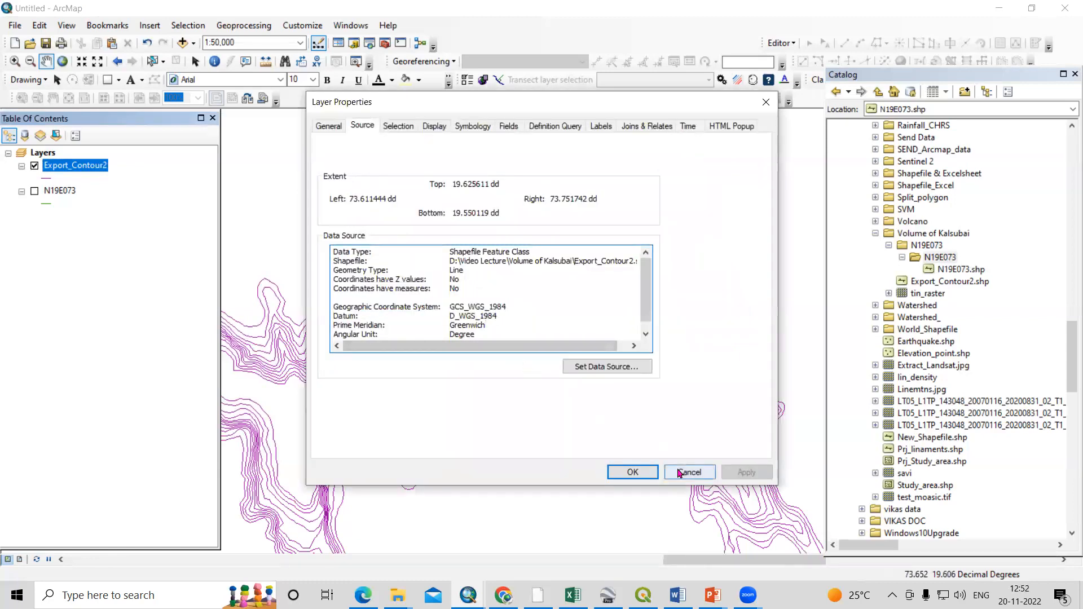
Step: Dismiss Layer Properties and launch Project from Data Management > Projections and Transformations
click(689, 471)
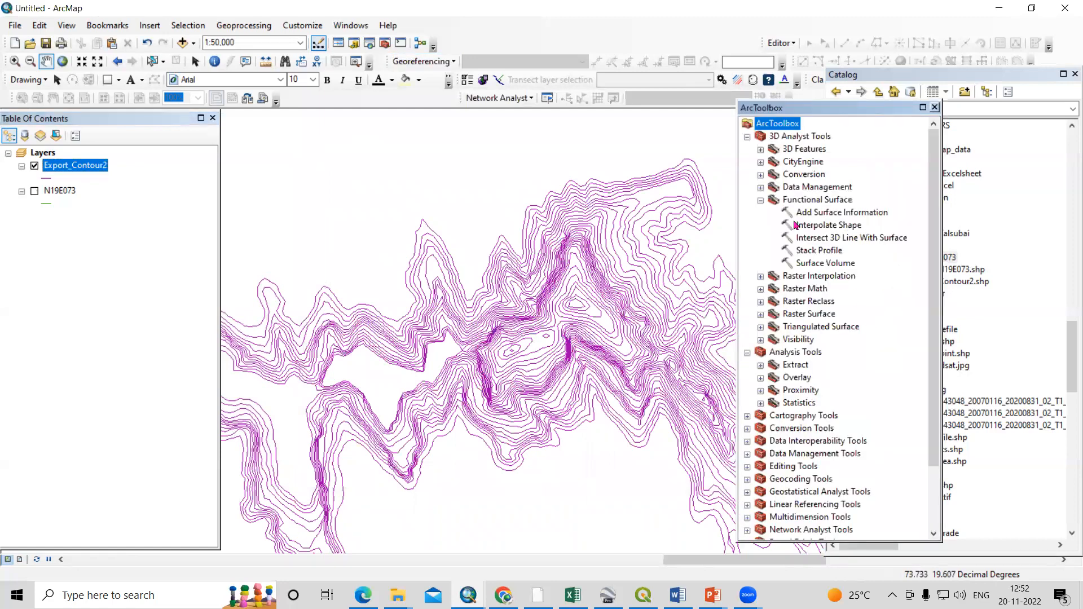
click(747, 137)
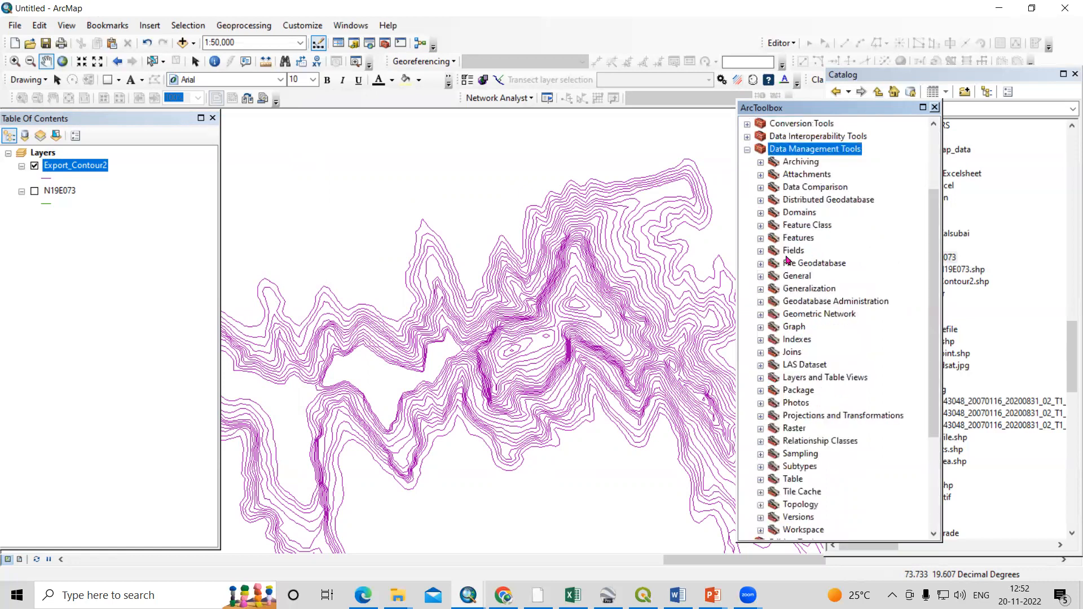
mouse_move(851, 422)
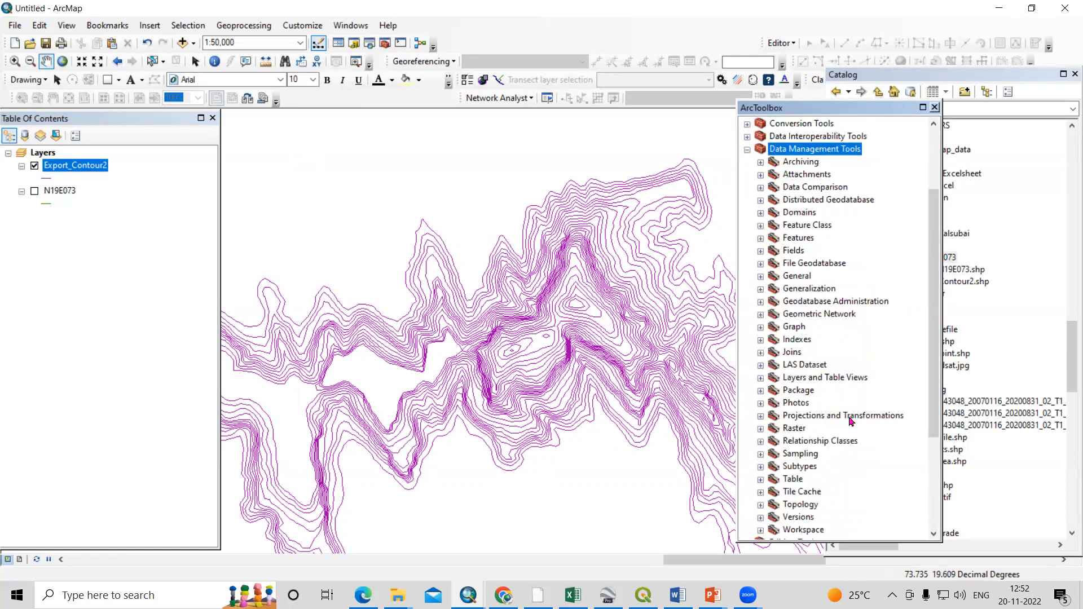
click(760, 415)
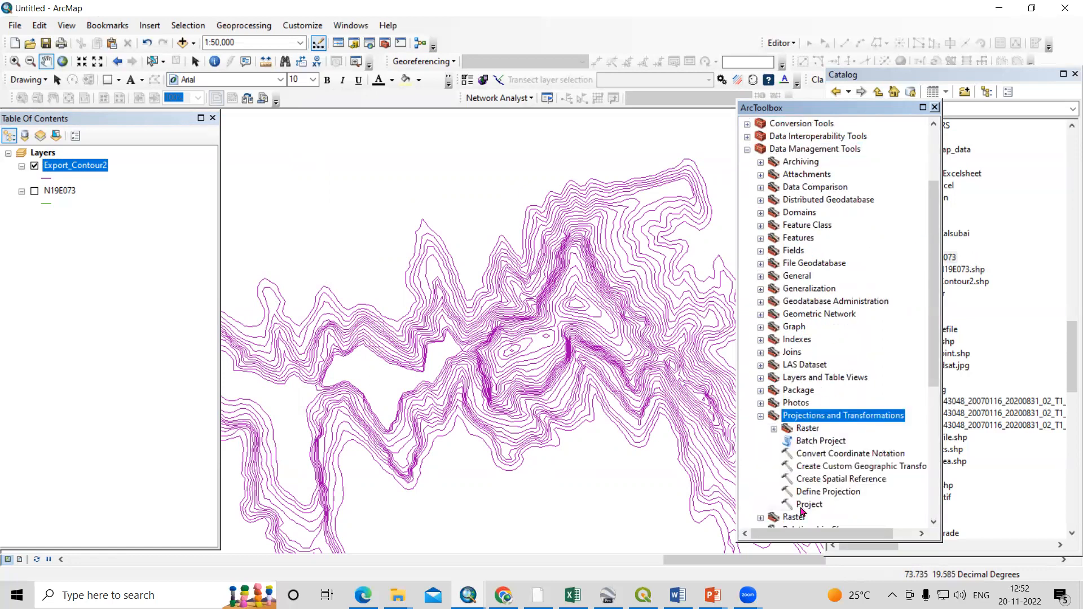
double_click(807, 504)
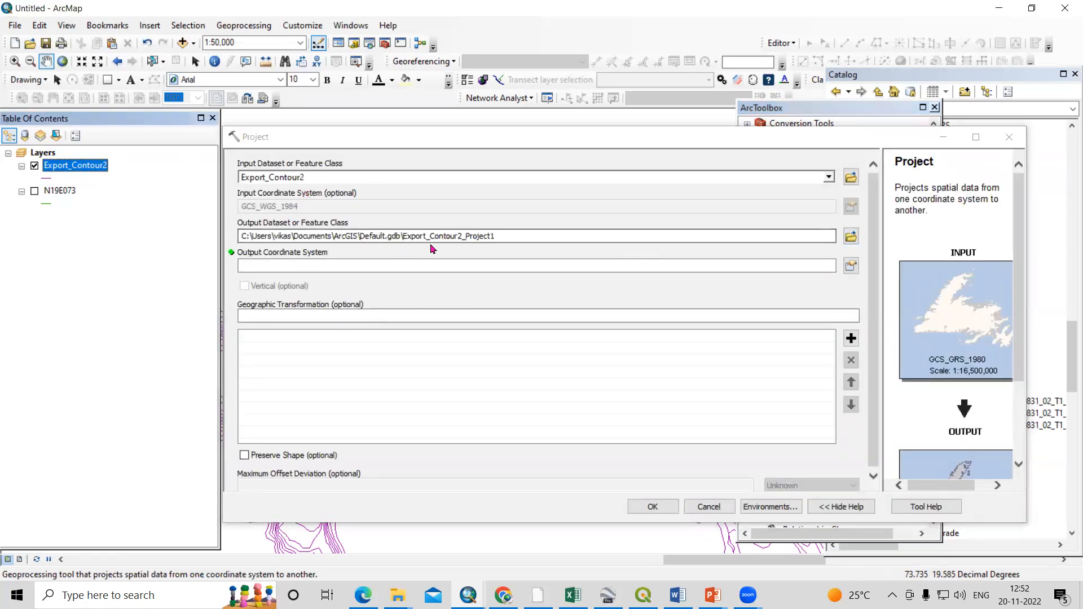
Step: Save the projected output as Contour_Lines in the Volume of Kalsubai folder
click(851, 236)
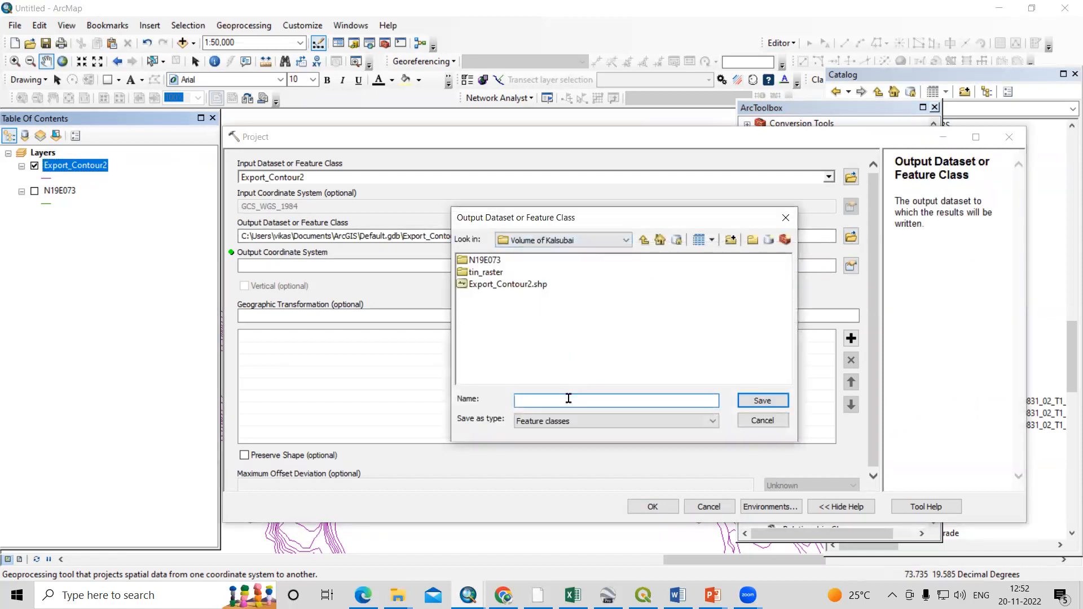
text(Contour)_)
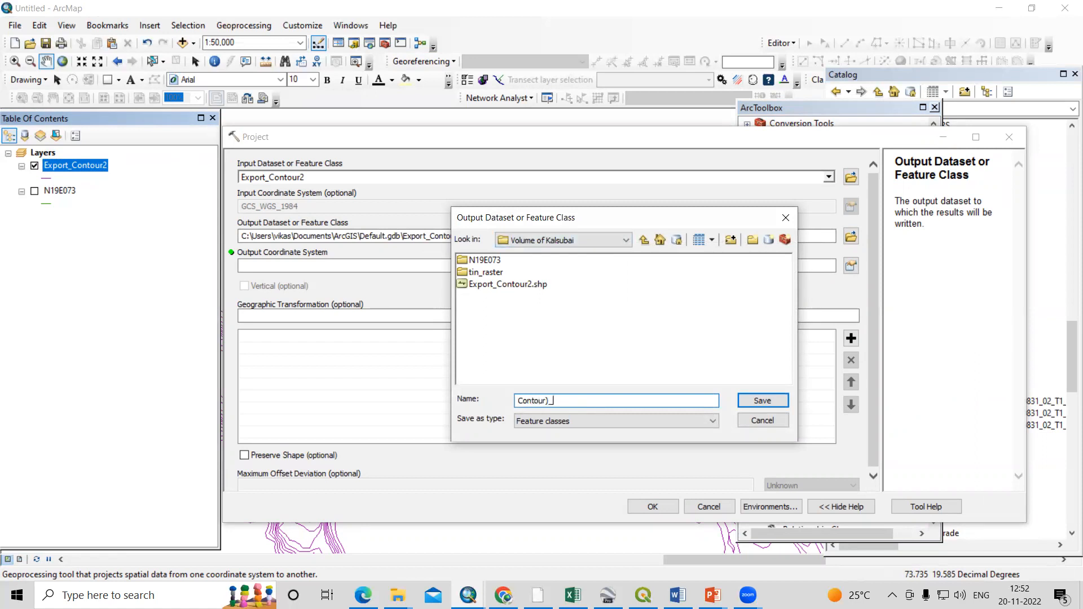
key(Backspace)
text(Lines)
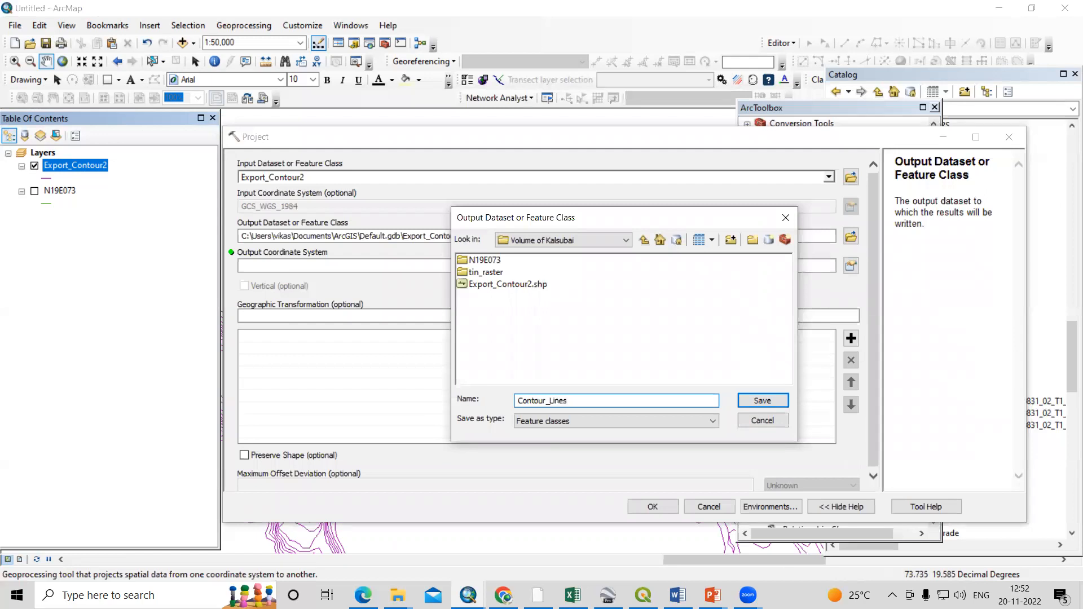
click(761, 401)
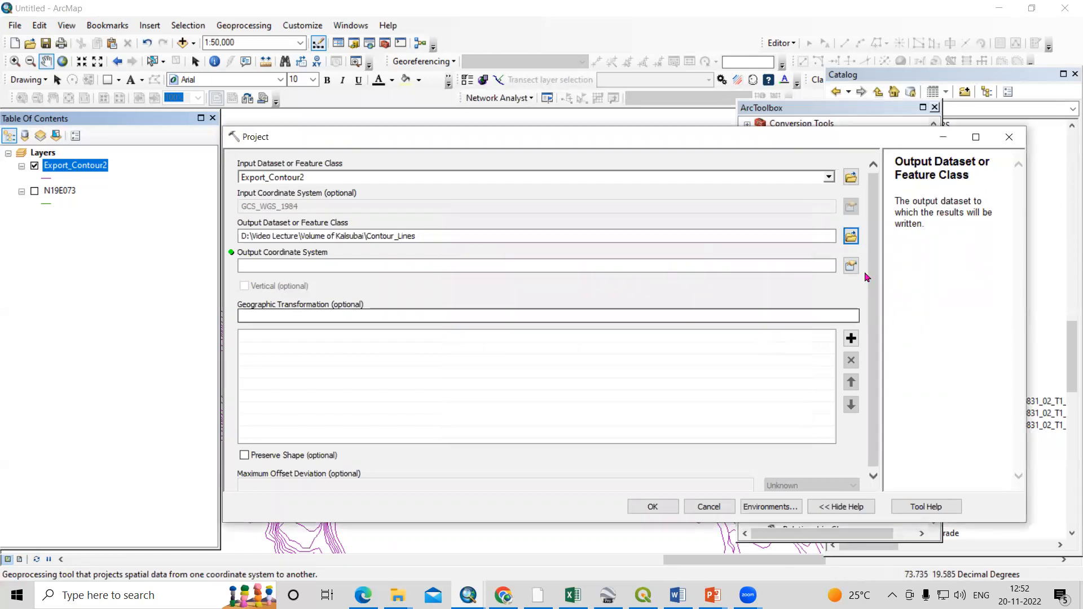
Step: Set the output coordinate system to WGS 1984 UTM Zone 43N
click(850, 265)
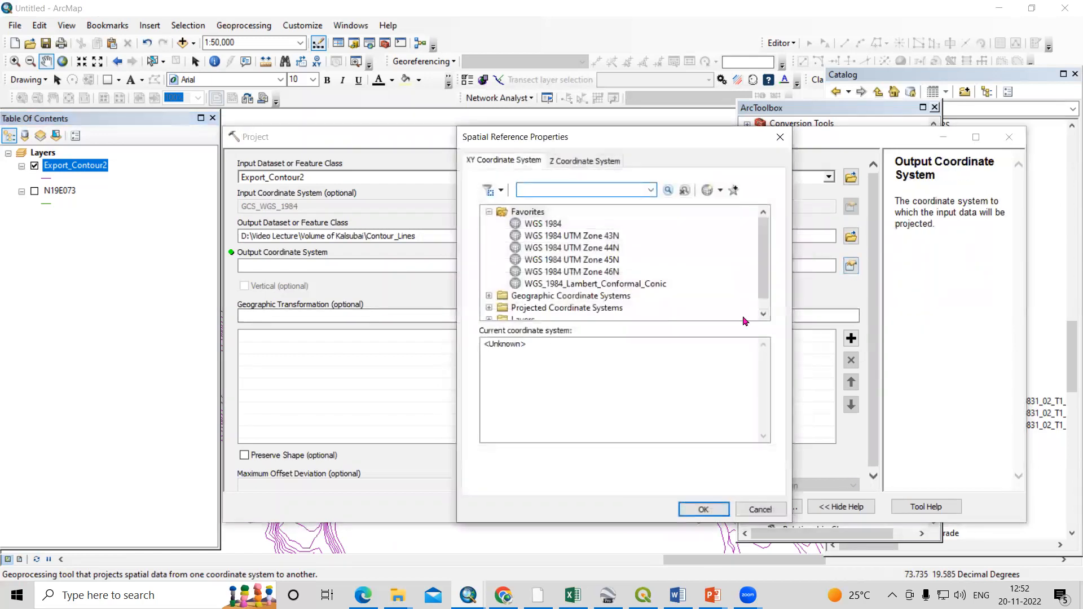
click(571, 236)
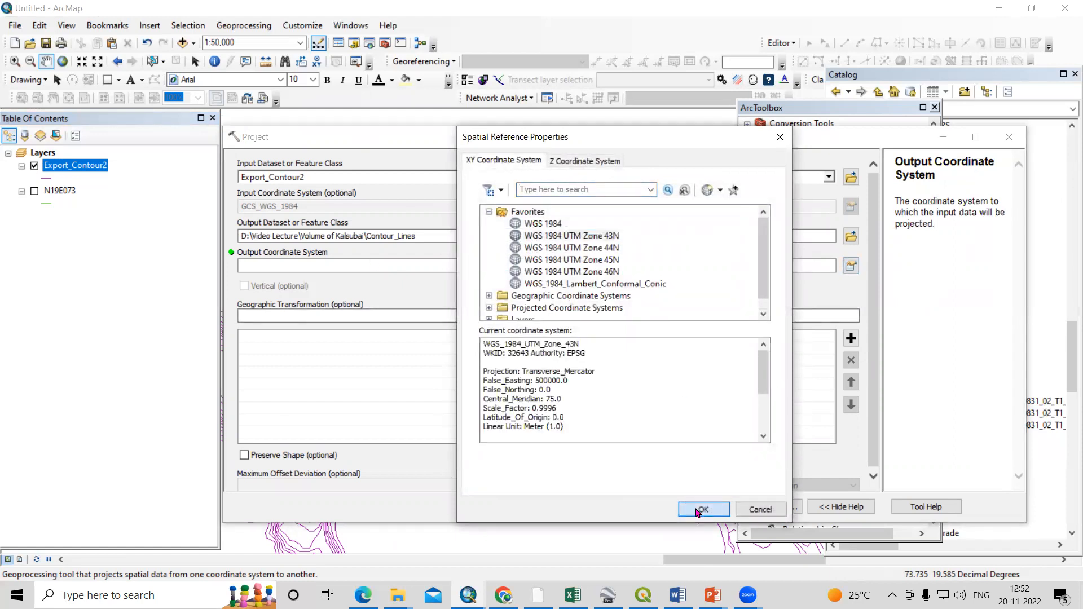
click(702, 509)
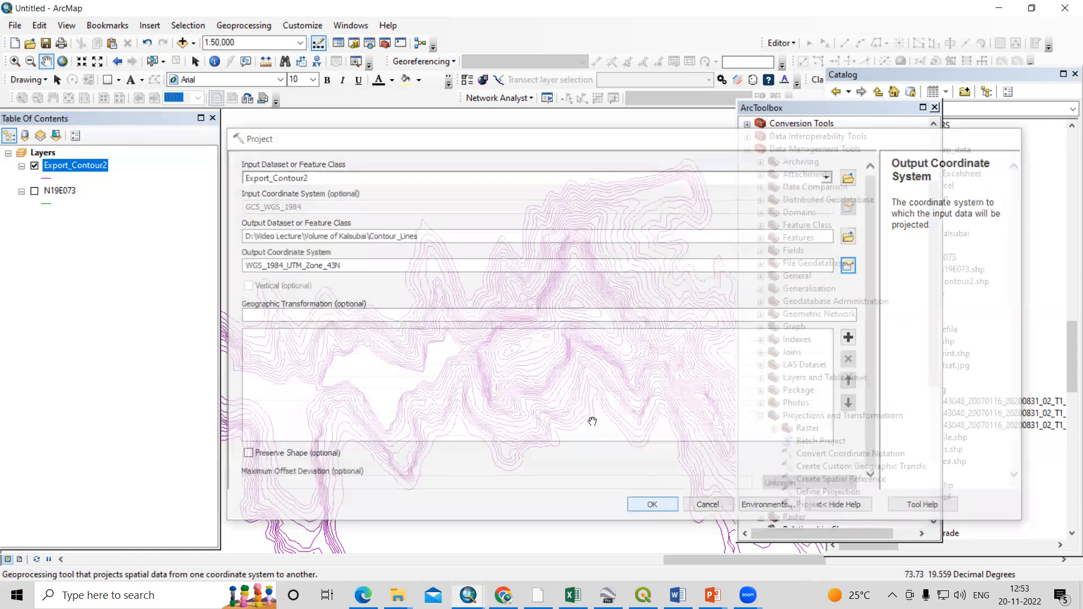
Step: Run Project, add Contour_Lines.shp to the map and verify its WGS_1984_UTM_Zone_43N source
click(650, 505)
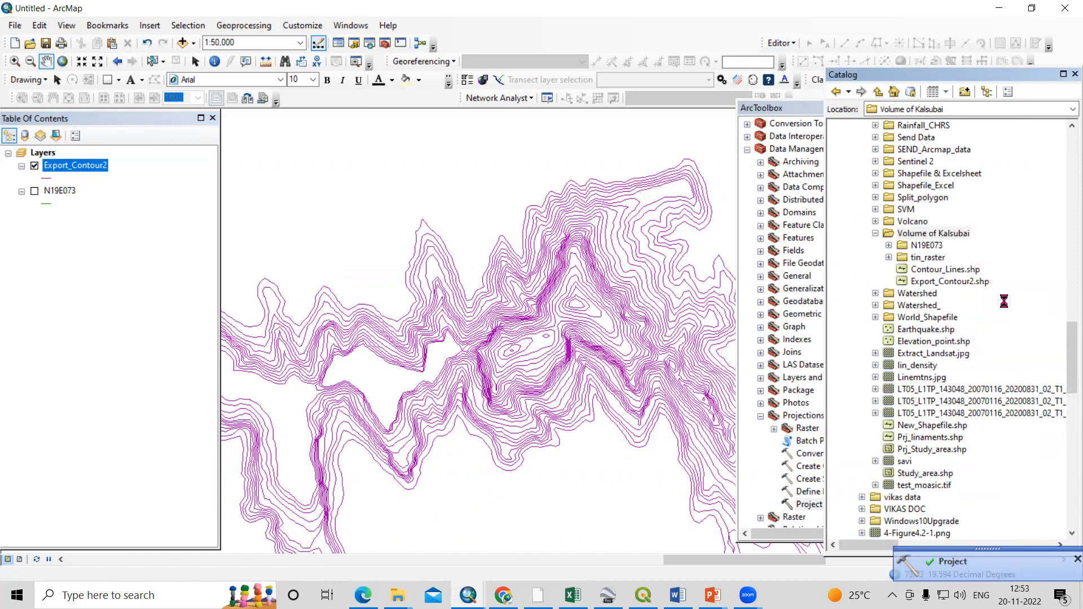
click(940, 268)
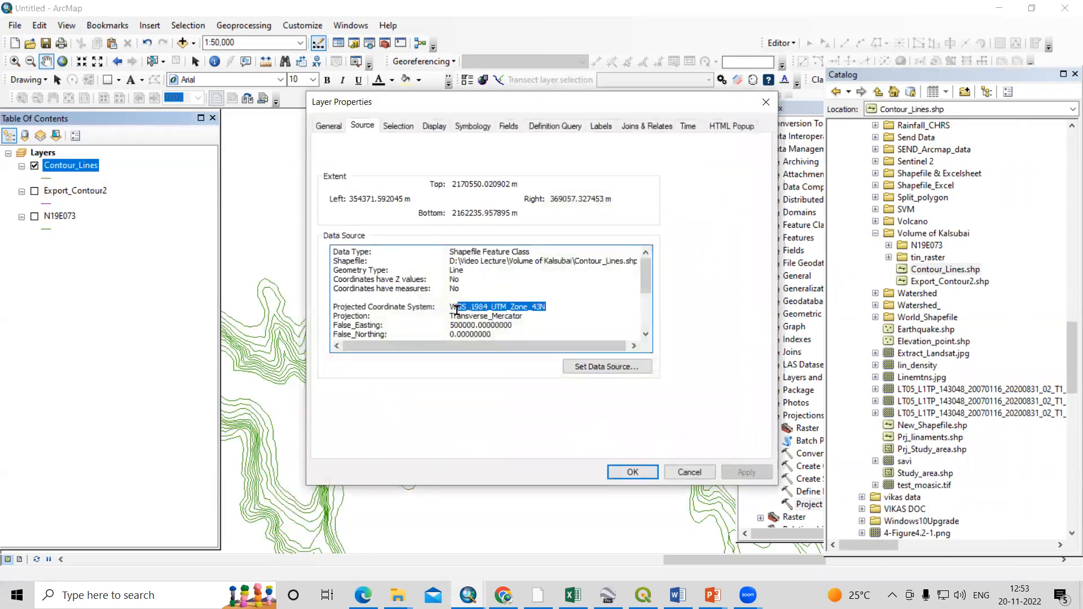
click(631, 472)
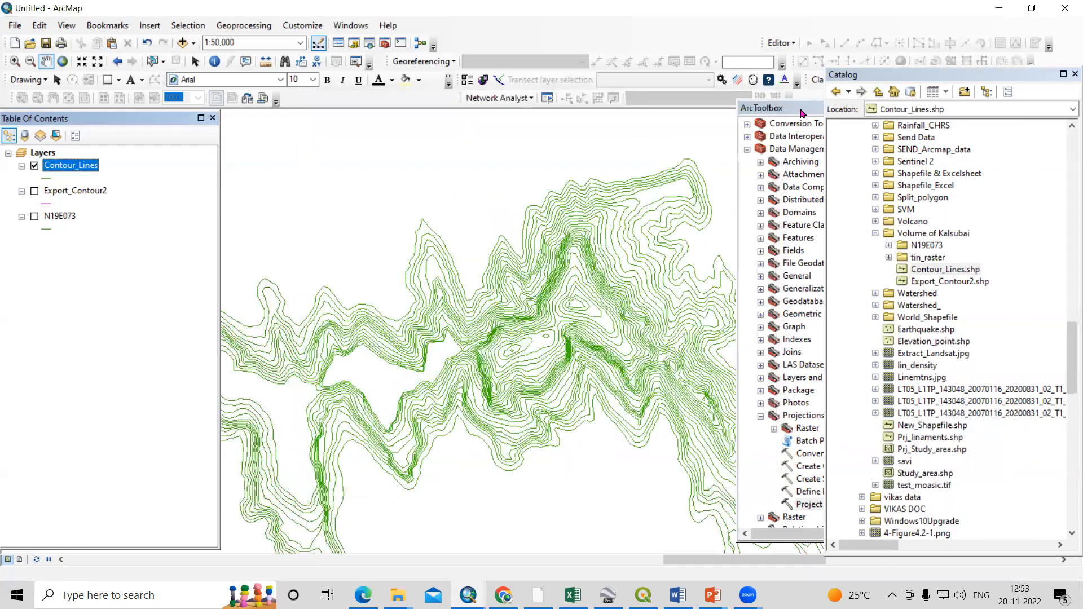
Step: Launch Create TIN from 3D Analyst Tools > Data Management > TIN
click(794, 108)
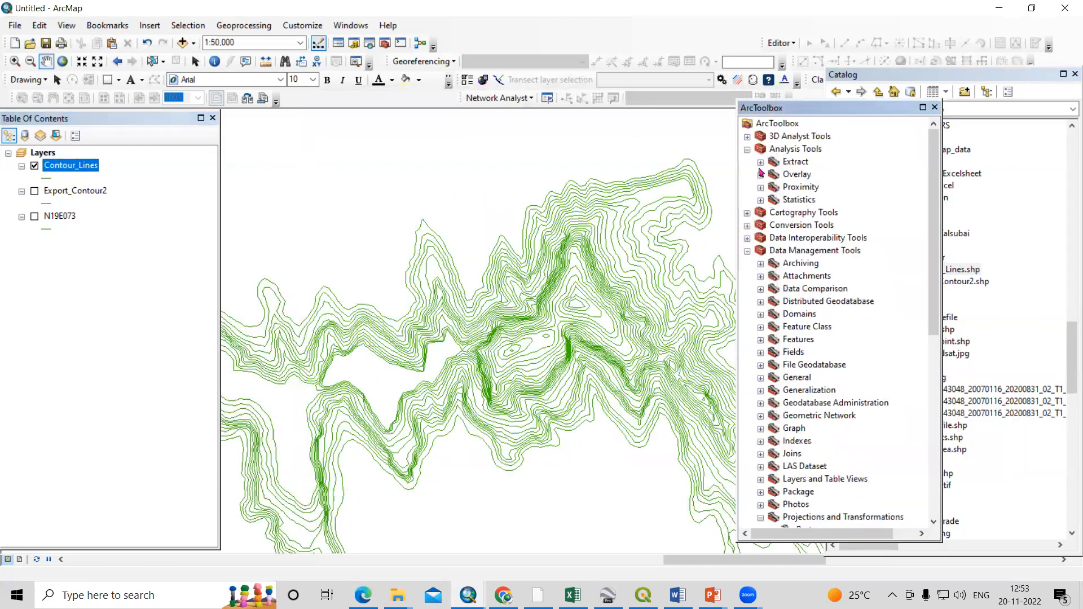
click(747, 136)
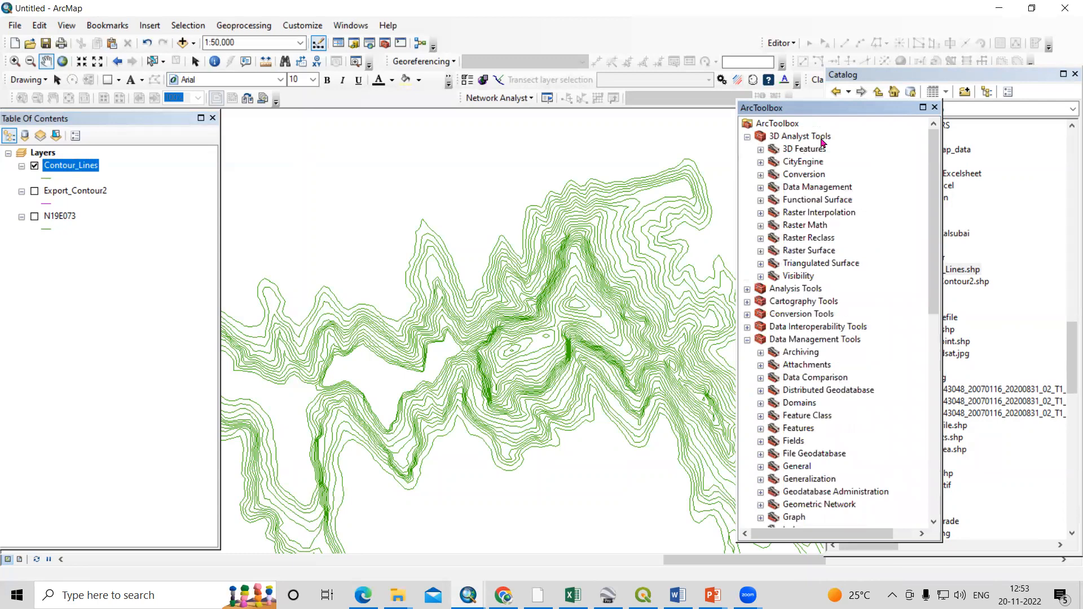
mouse_move(760, 189)
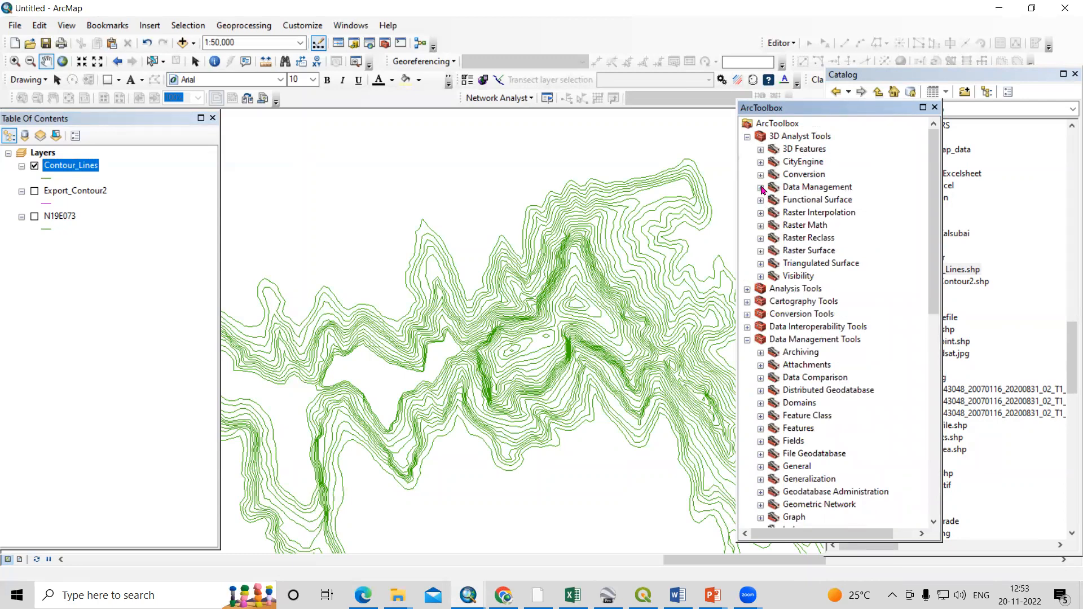
click(759, 187)
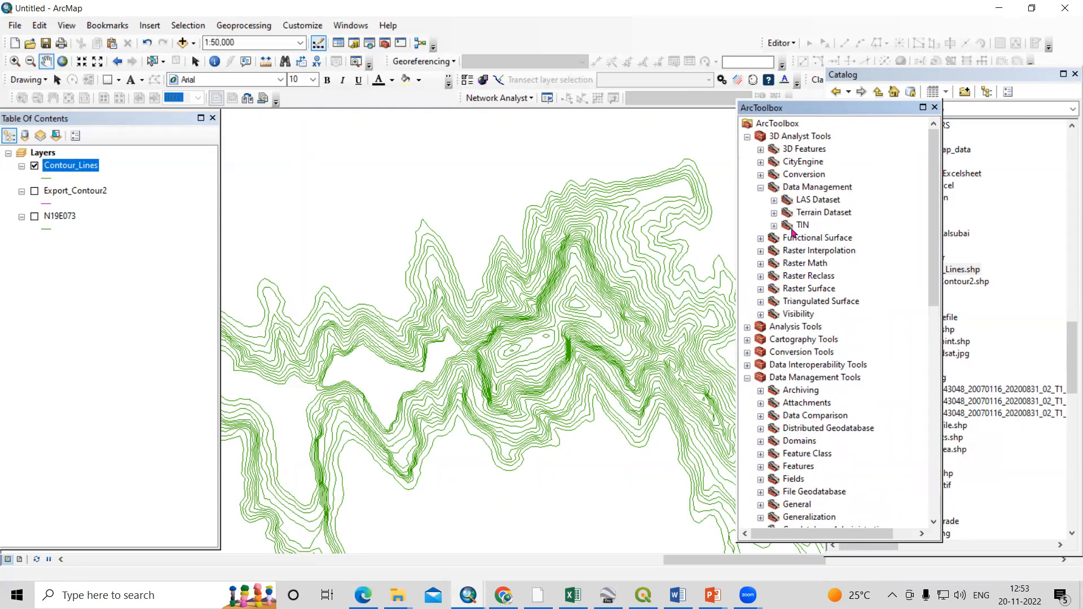
click(801, 224)
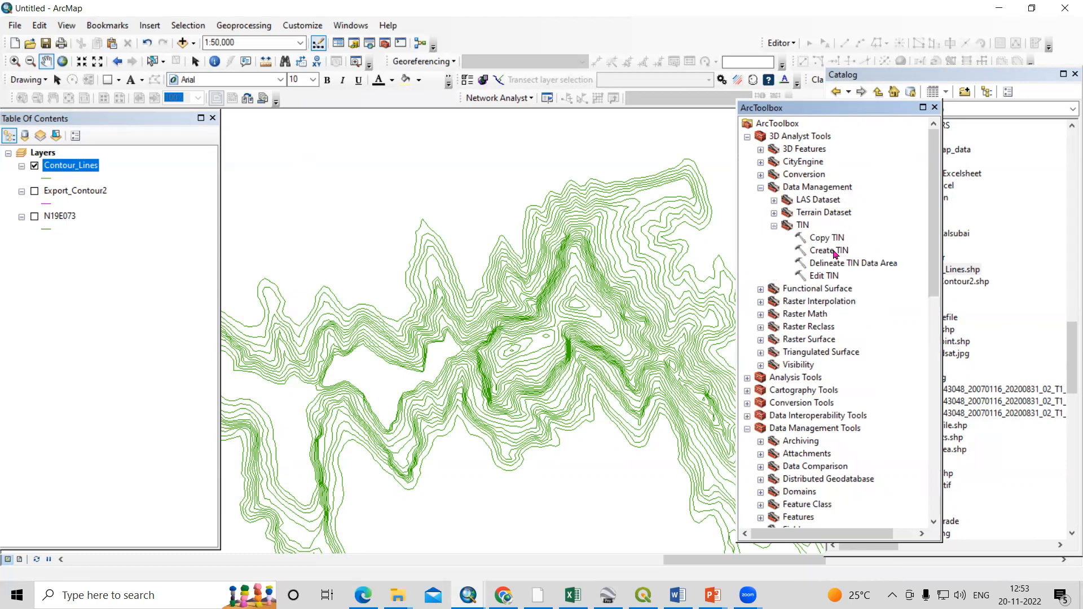
double_click(828, 250)
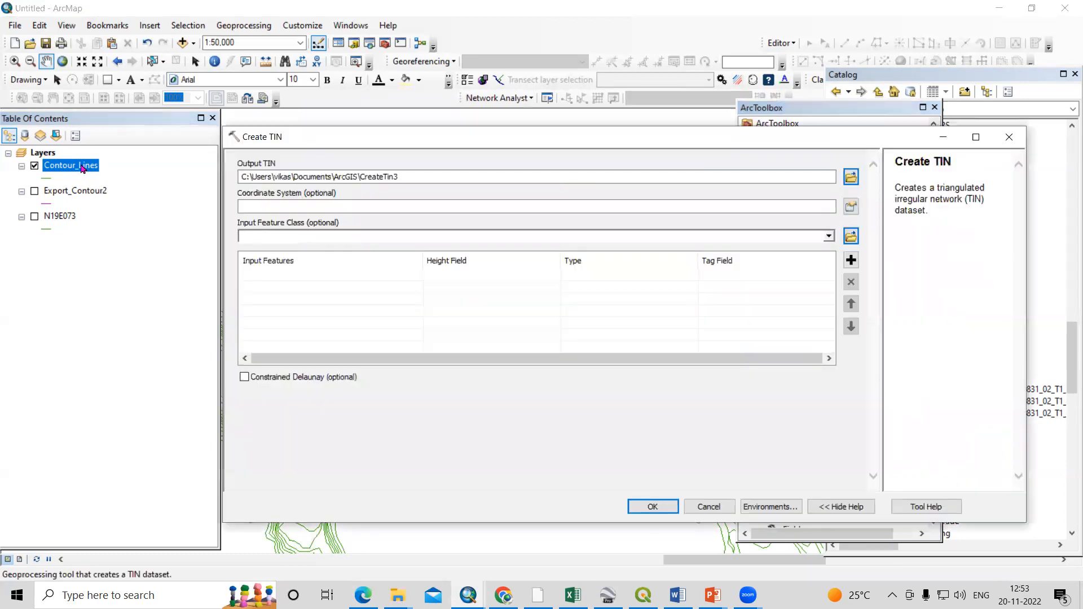
Step: Add Contour_Lines with its elevation field as the TIN input features
click(828, 236)
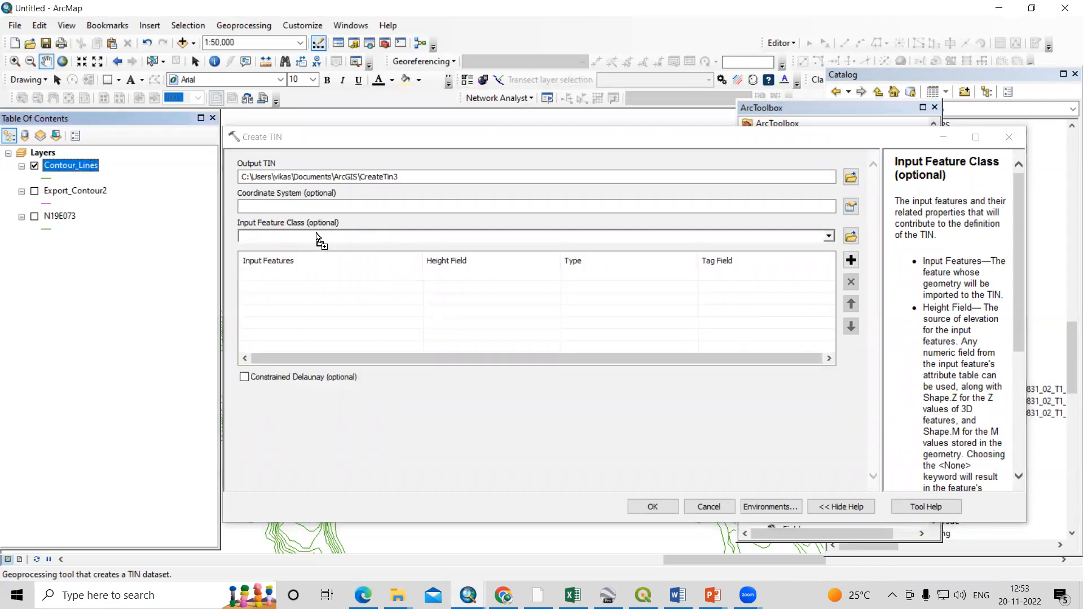
click(851, 260)
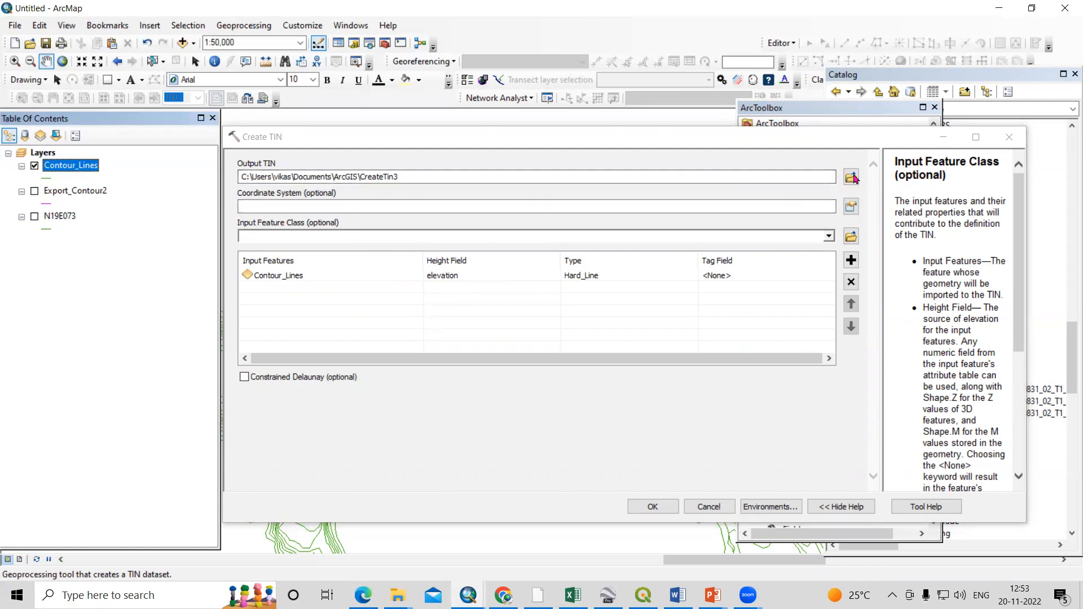
Step: Save the output as TIN in the Kalsubai folder, in WGS 1984 UTM Zone 43N, and run it
click(850, 178)
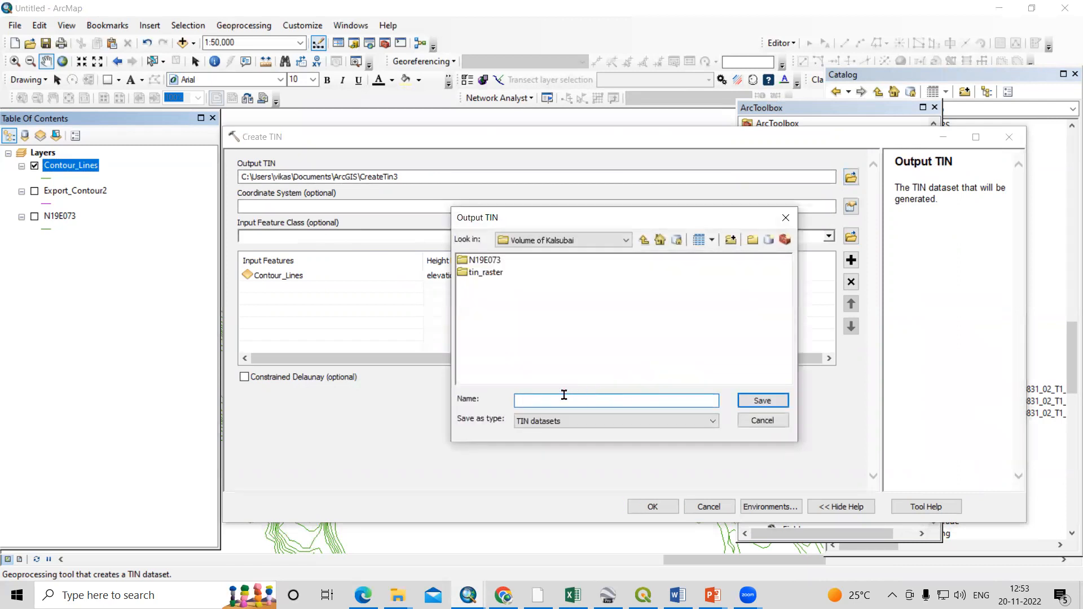
text(TIN)
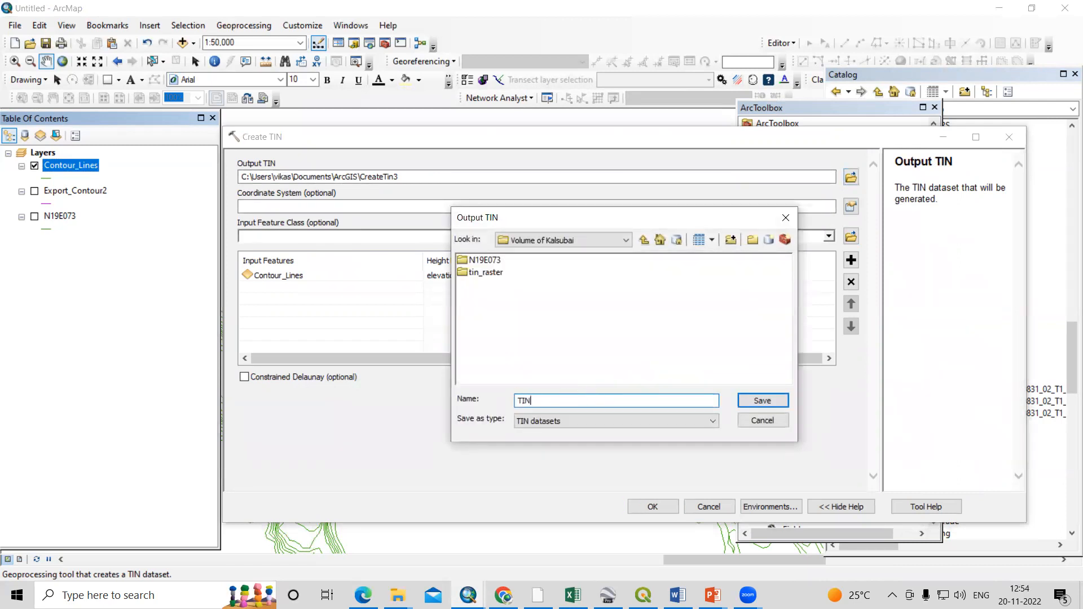
click(762, 400)
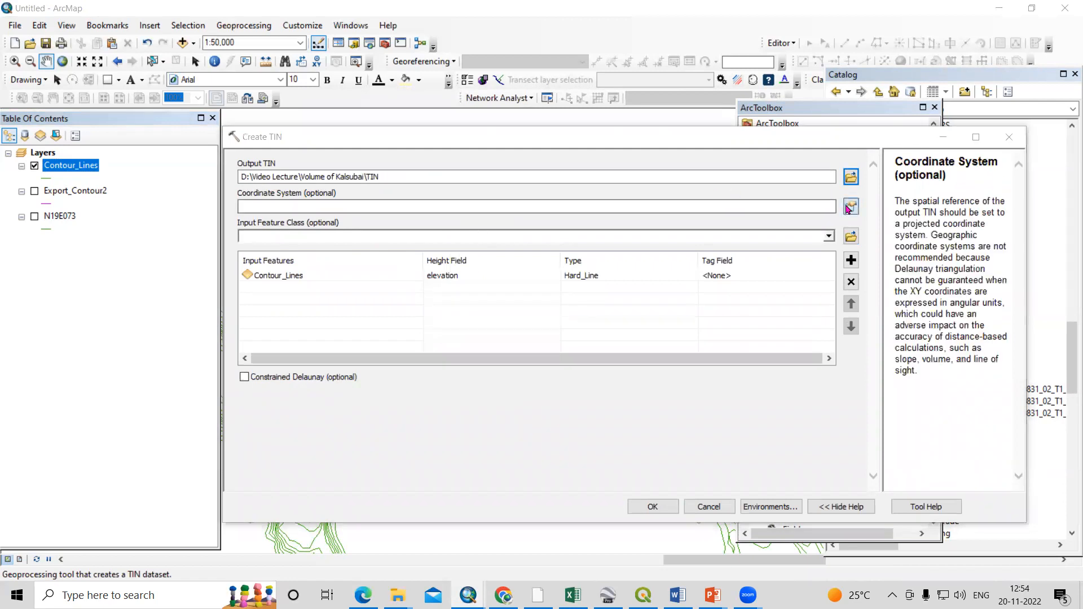
click(850, 205)
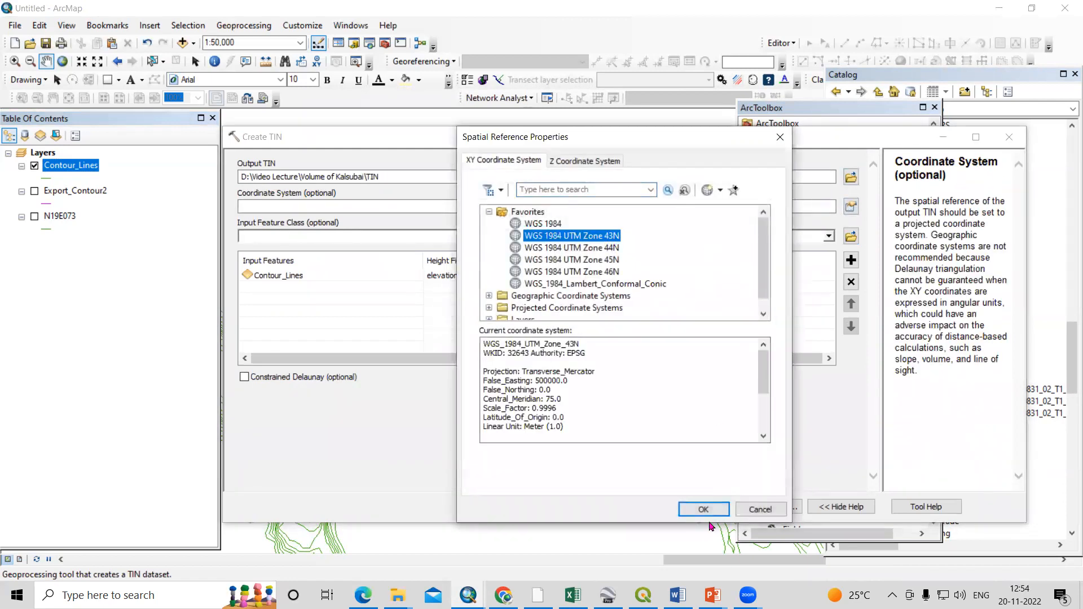
click(703, 509)
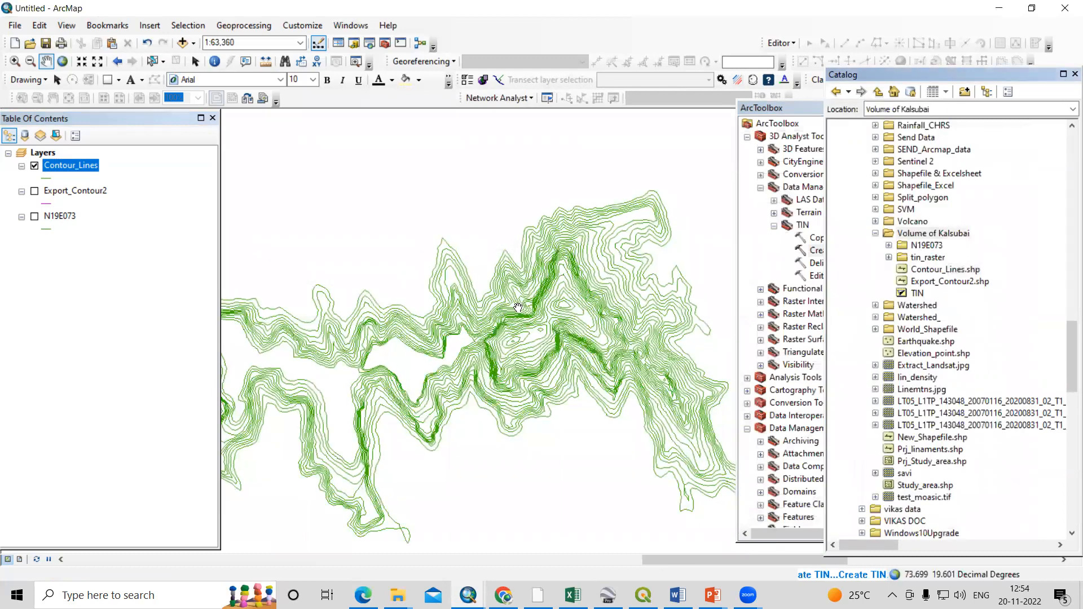
Step: Show the TIN layer's elevation classes and bring up the Create TIN help page
click(34, 241)
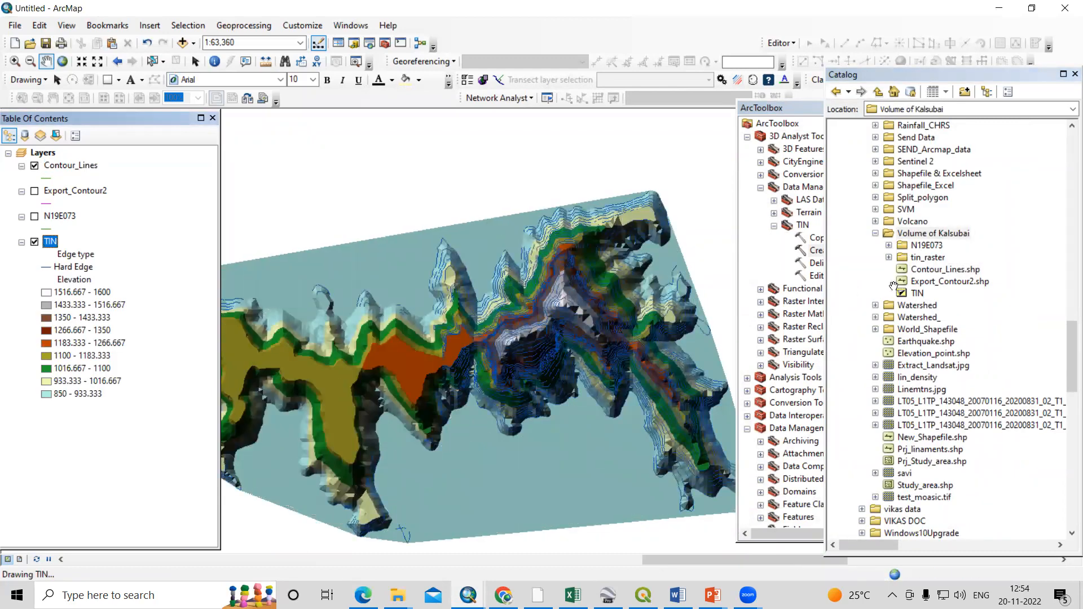
click(829, 250)
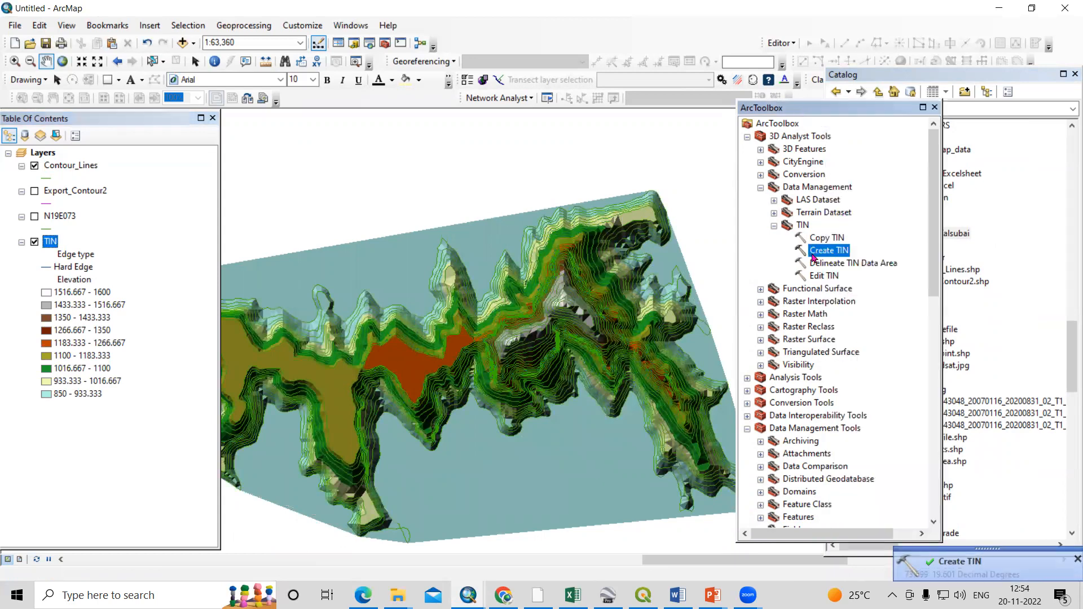
right_click(828, 251)
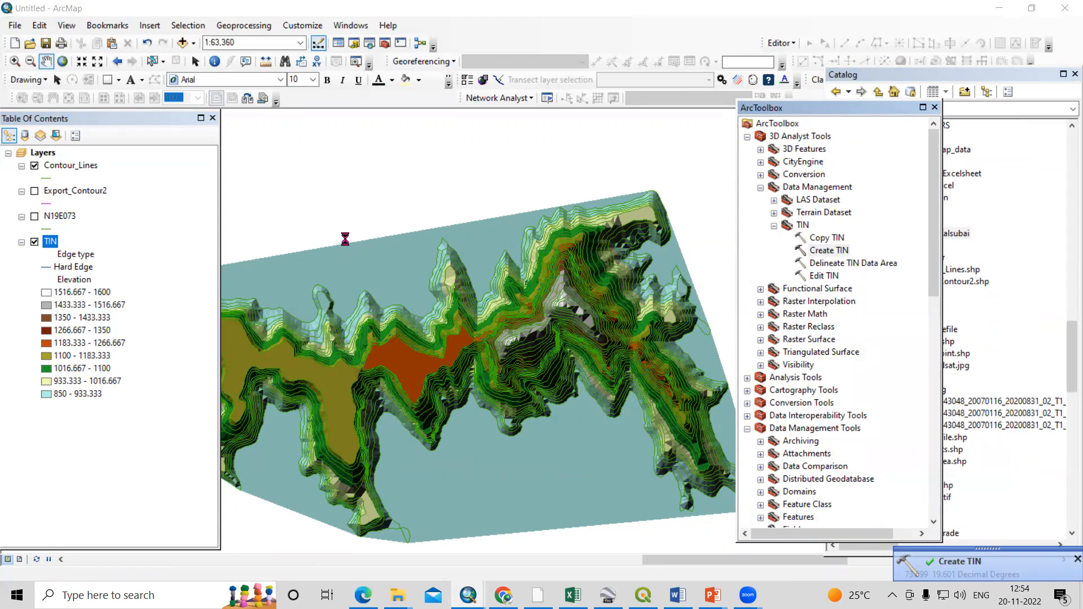
click(828, 251)
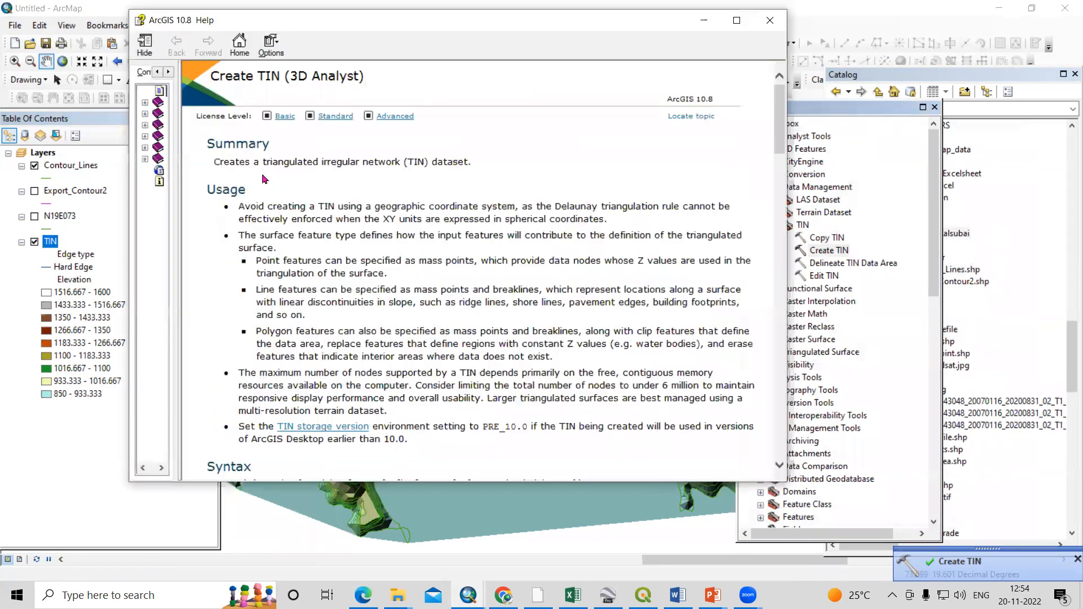
Step: Close the ArcGIS 10.8 Help window to return to the TIN surface map
drag(263, 161, 468, 162)
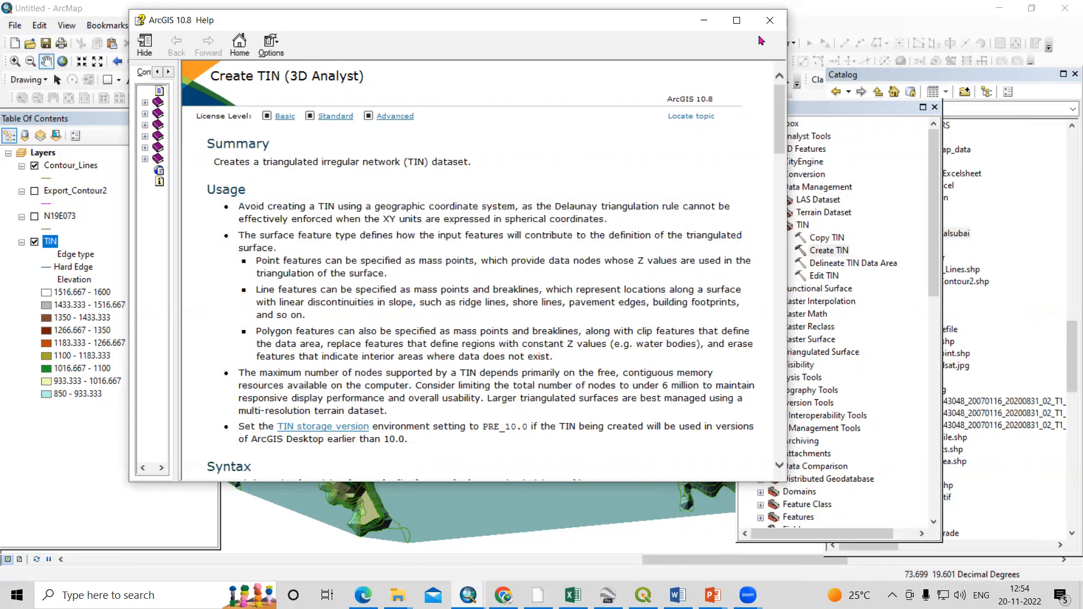
click(769, 20)
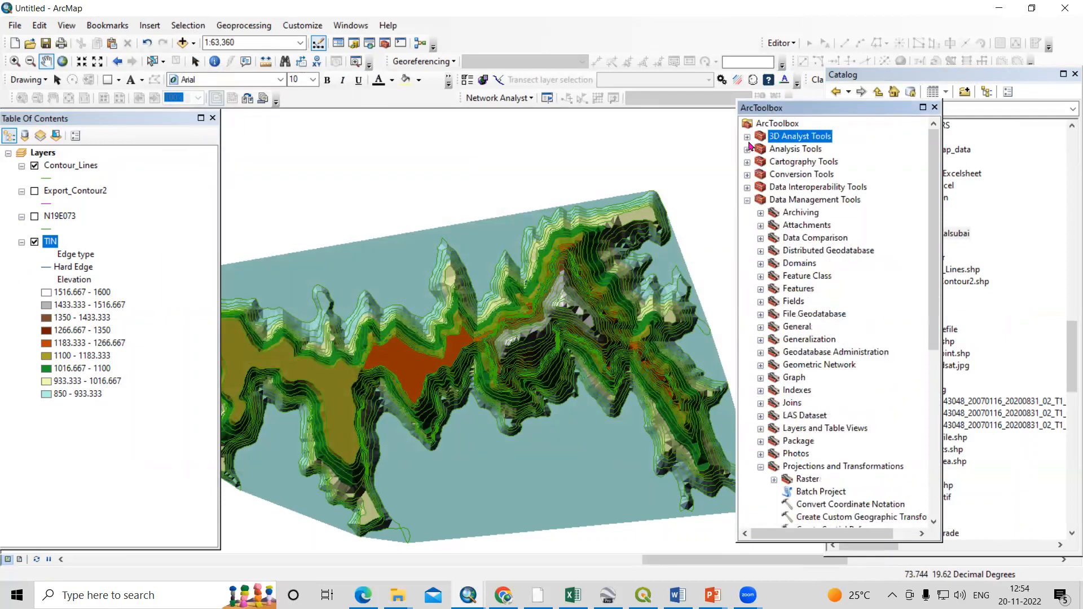
Step: Expand the 3D Analyst Tools group to reach the TIN conversion toolsets
click(747, 137)
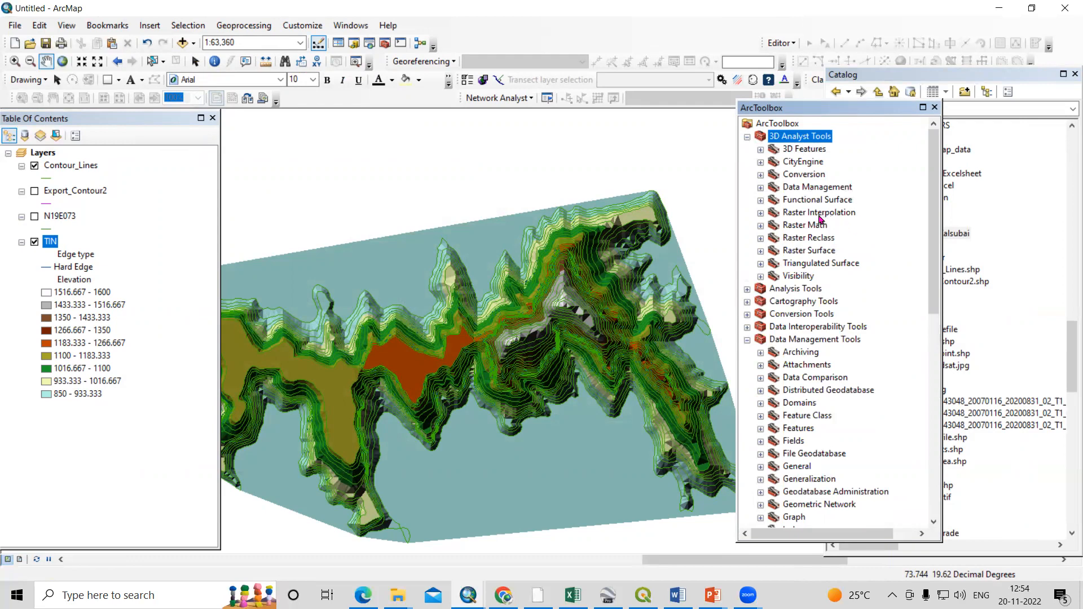
mouse_move(790, 201)
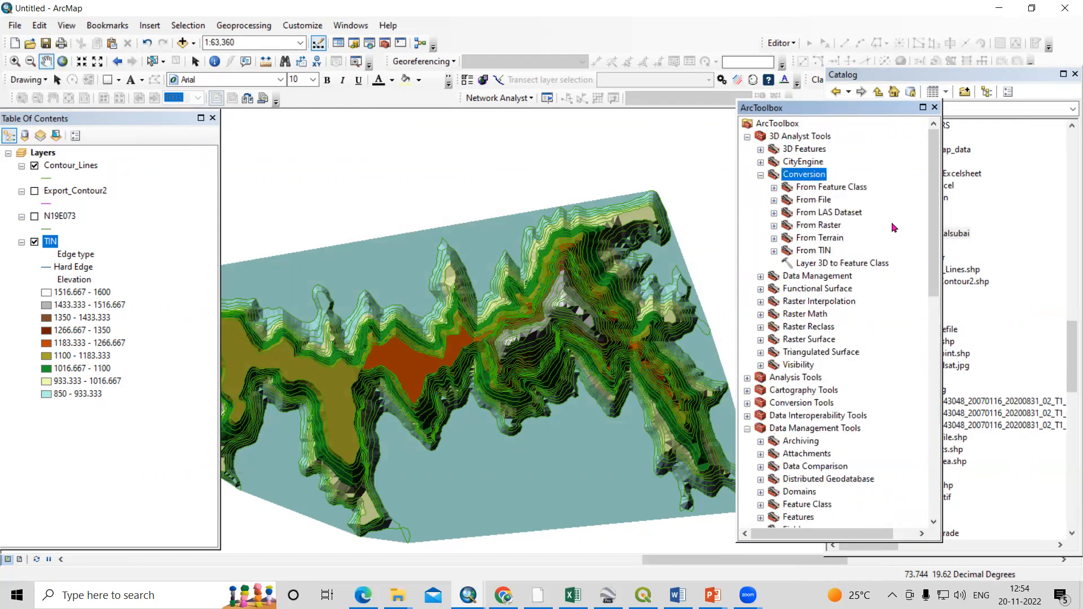
mouse_move(829, 253)
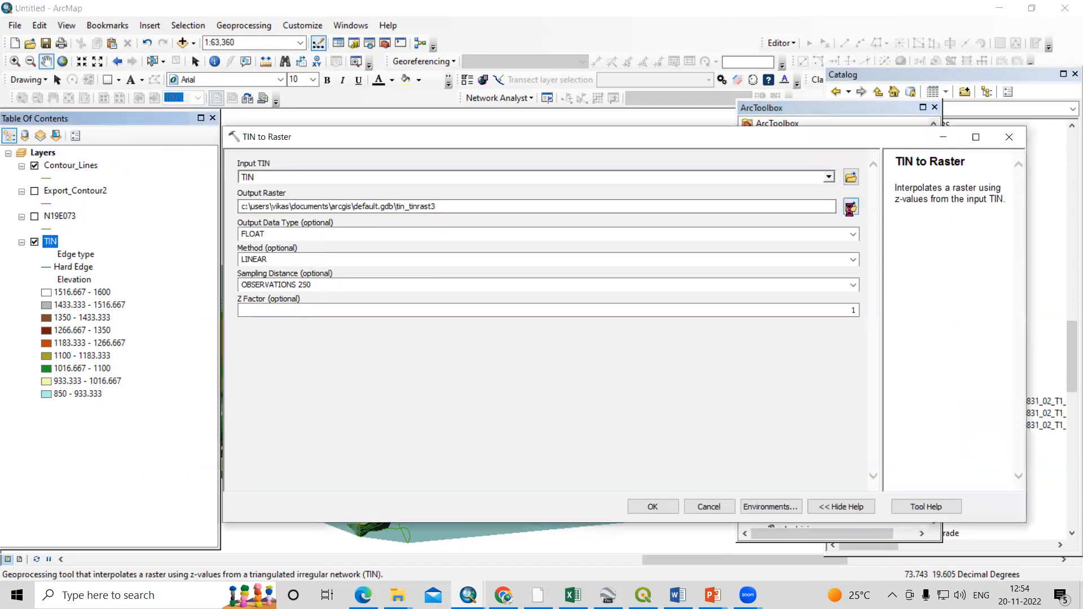
Step: Output D:\Video Lecture\Volume of Kalsubai\TIN_Raster.tif as FLOAT, LINEAR, OBSERVATIONS 250 and run the conversion
click(851, 207)
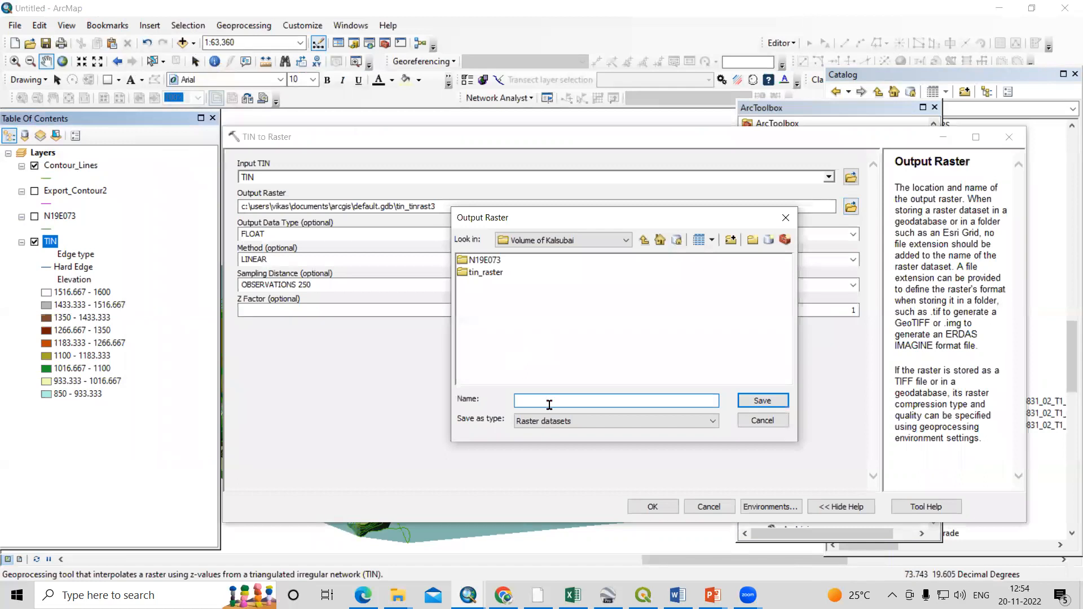
text(TIN_Raster)
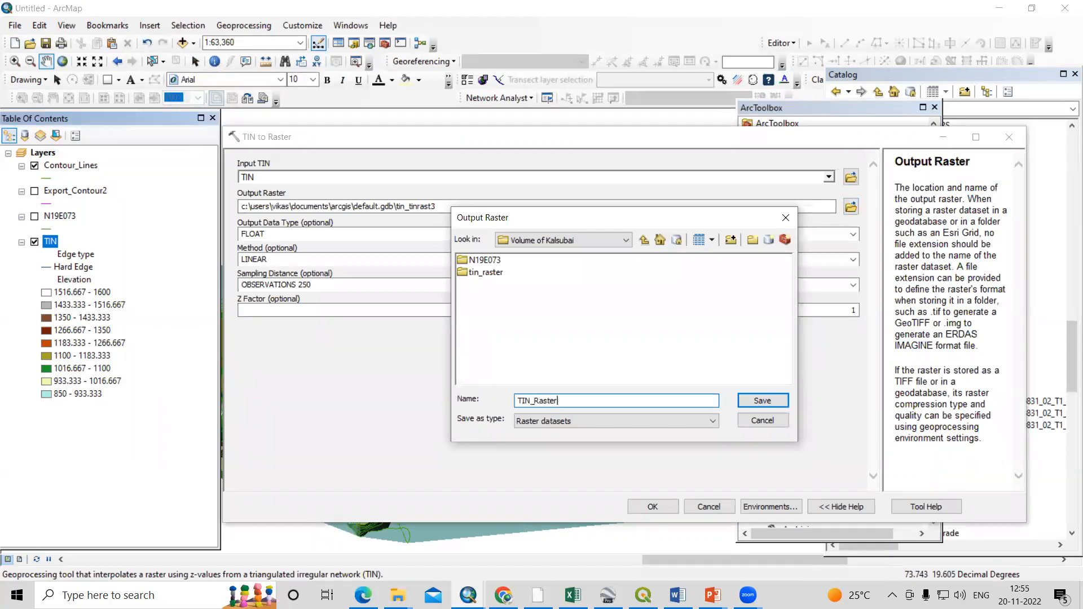
click(761, 401)
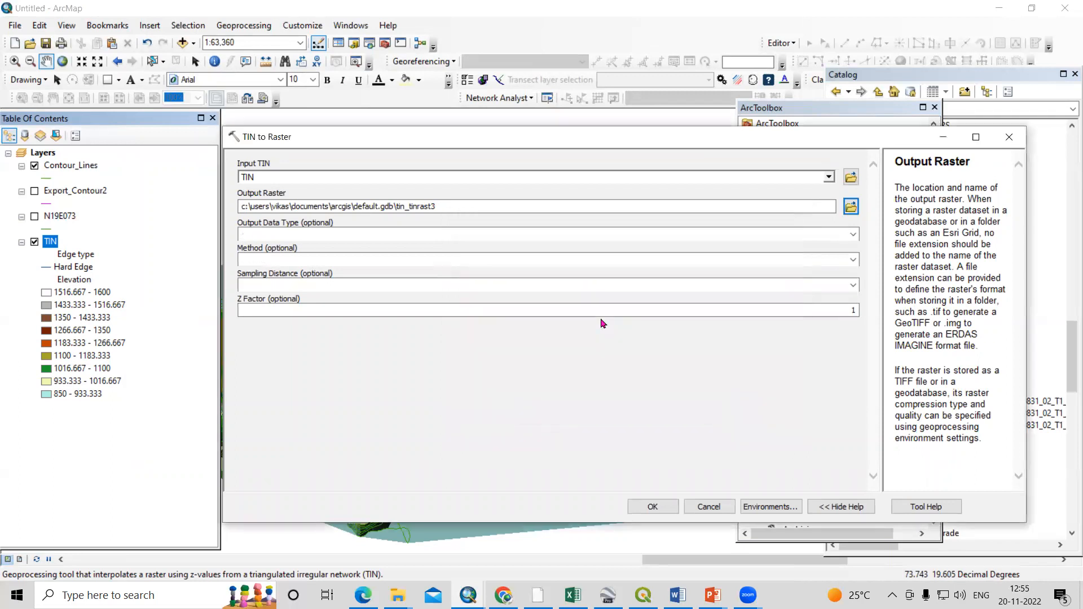
text(D:\Video Lecture\Volume of Kalsubai\TIN_Raster)
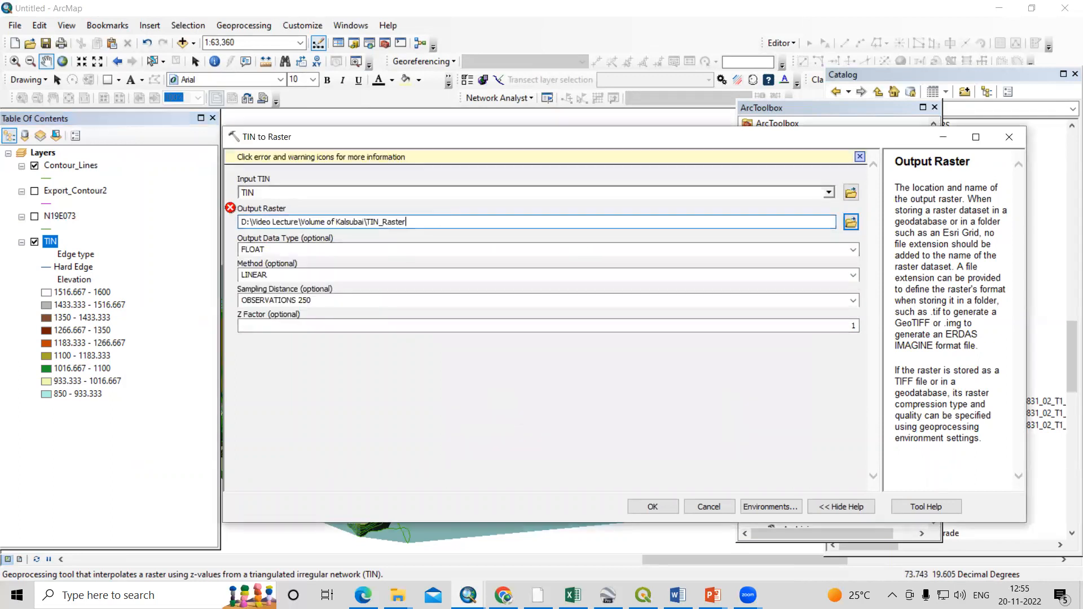
text(.tiuf)
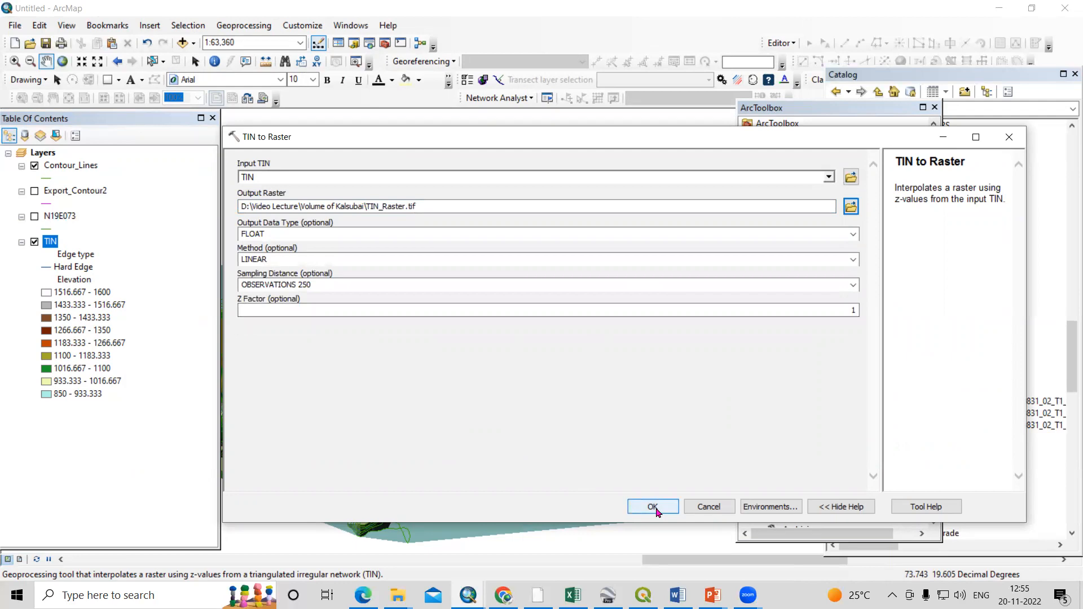
click(652, 506)
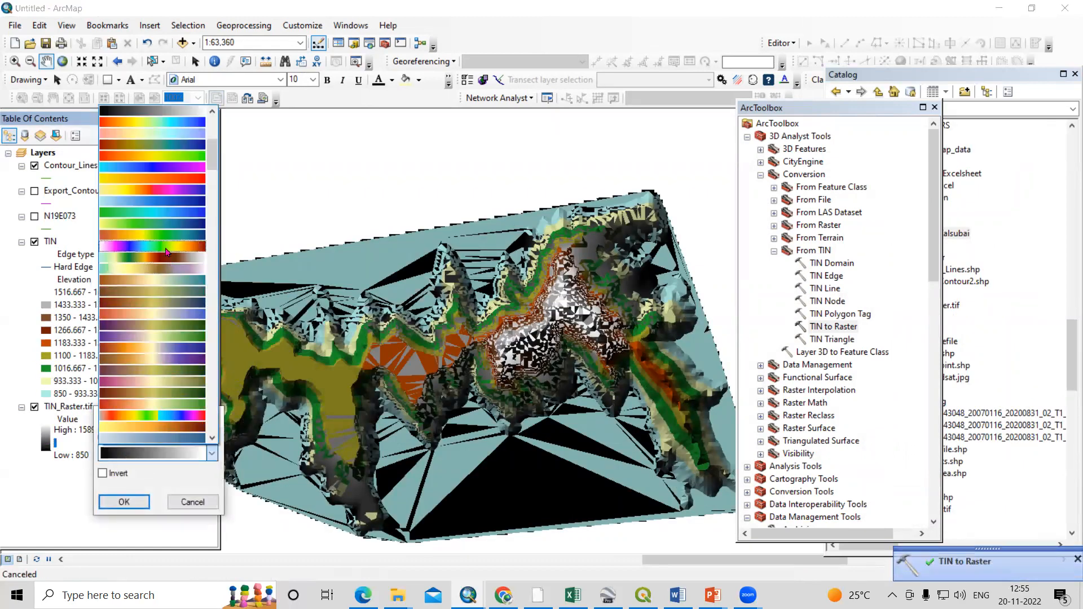
Step: Give TIN_Raster.tif a rainbow colour ramp, hide the TIN layer and zoom around the contoured peak
click(124, 501)
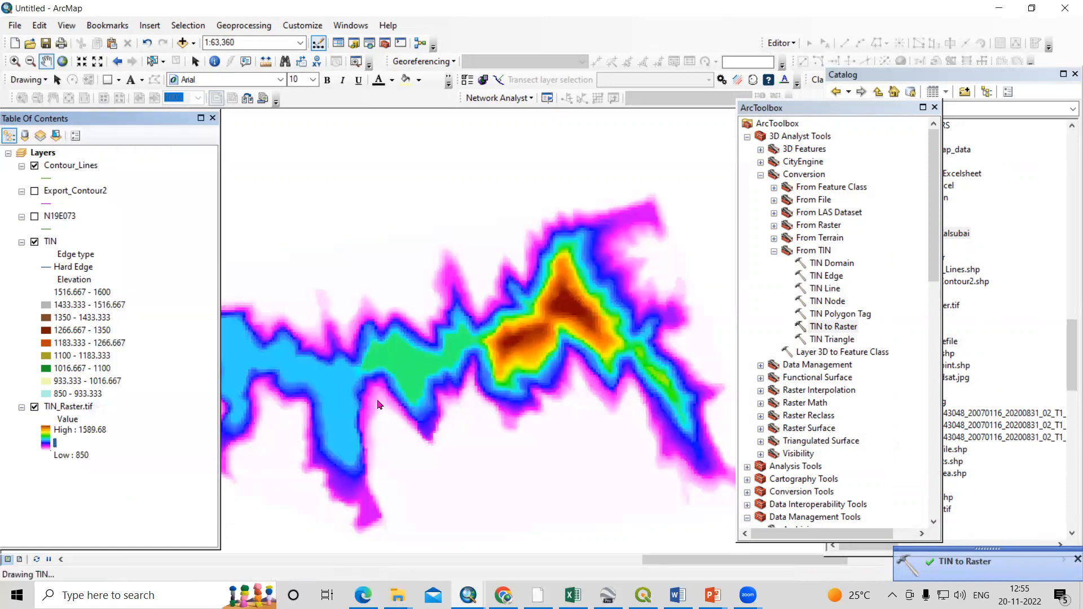
click(33, 242)
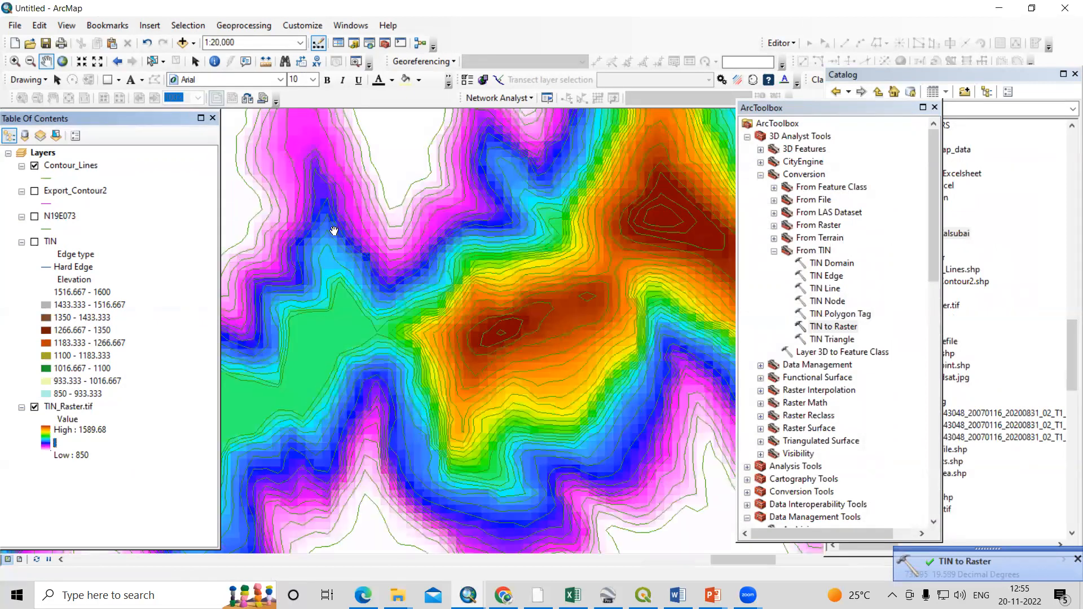
scroll(up, 3)
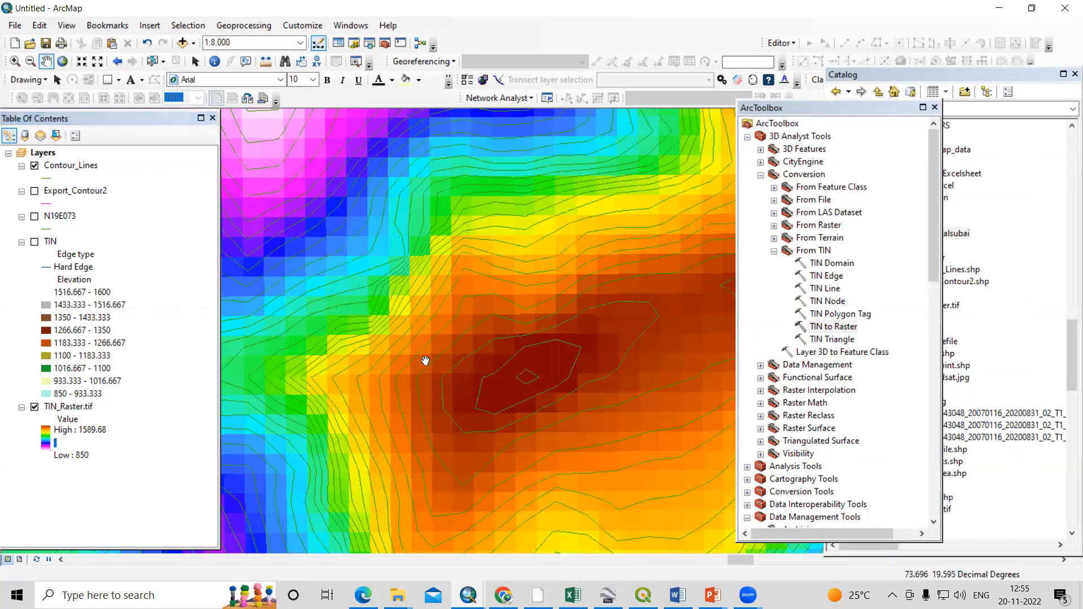
scroll(down, 3)
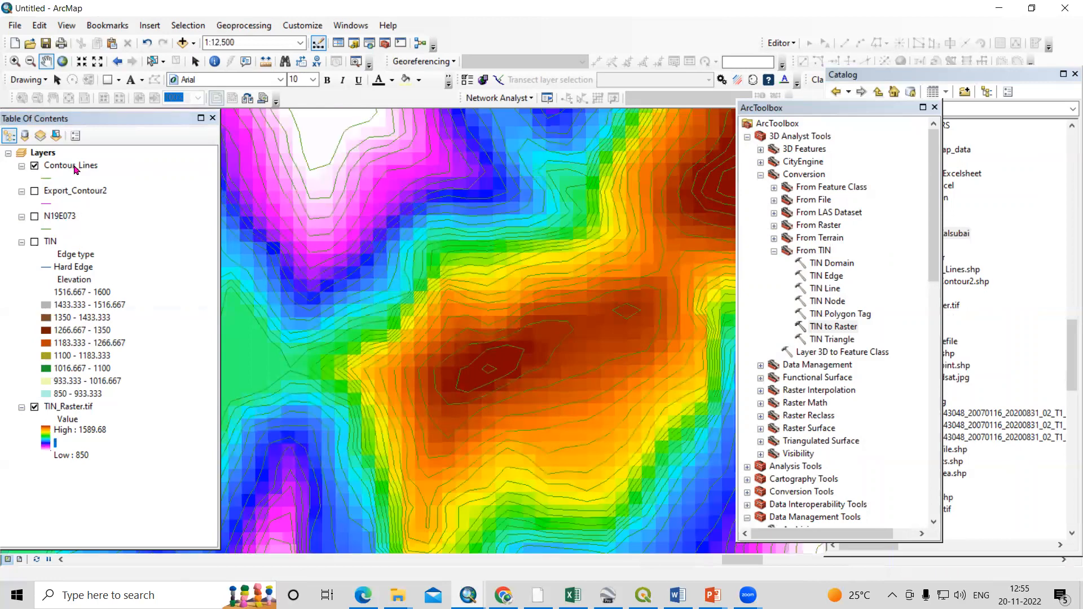
Step: Review the Contour_Lines attribute records of the 42 contour elevations
right_click(70, 165)
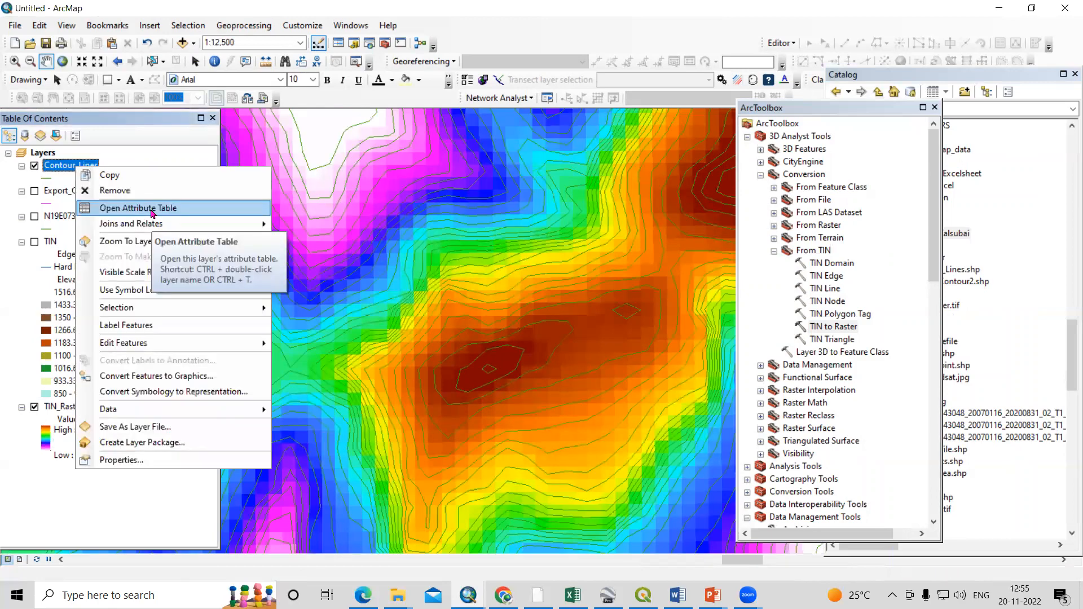
click(136, 207)
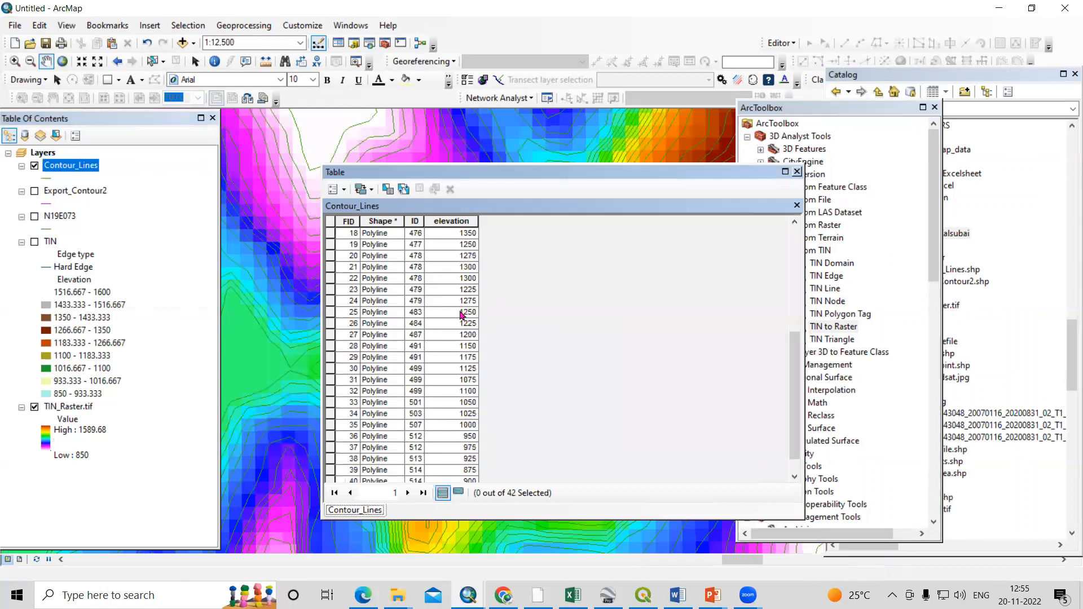
scroll(down, 3)
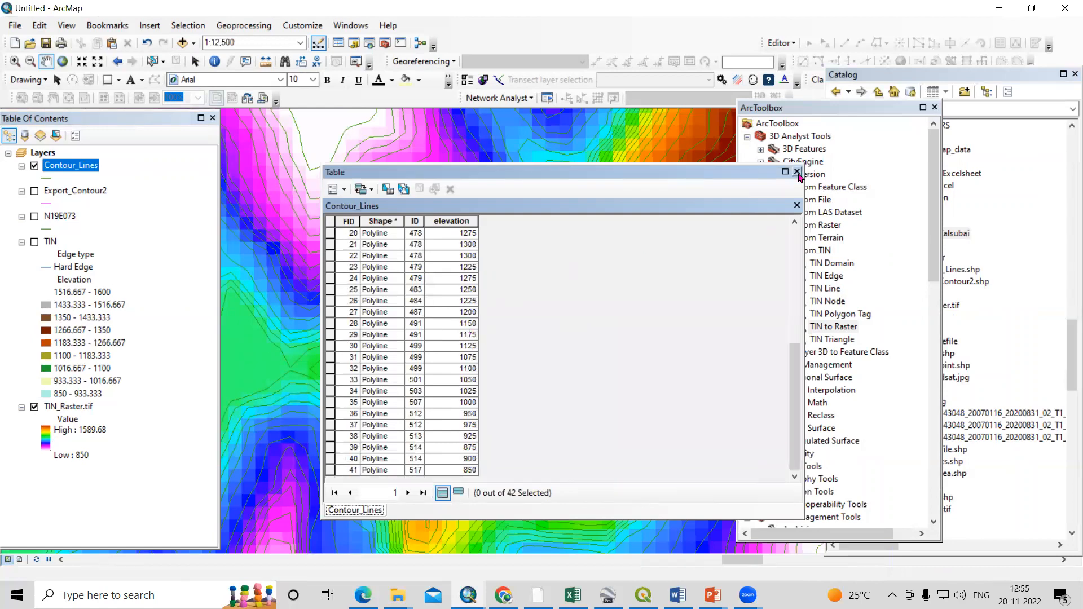
click(796, 171)
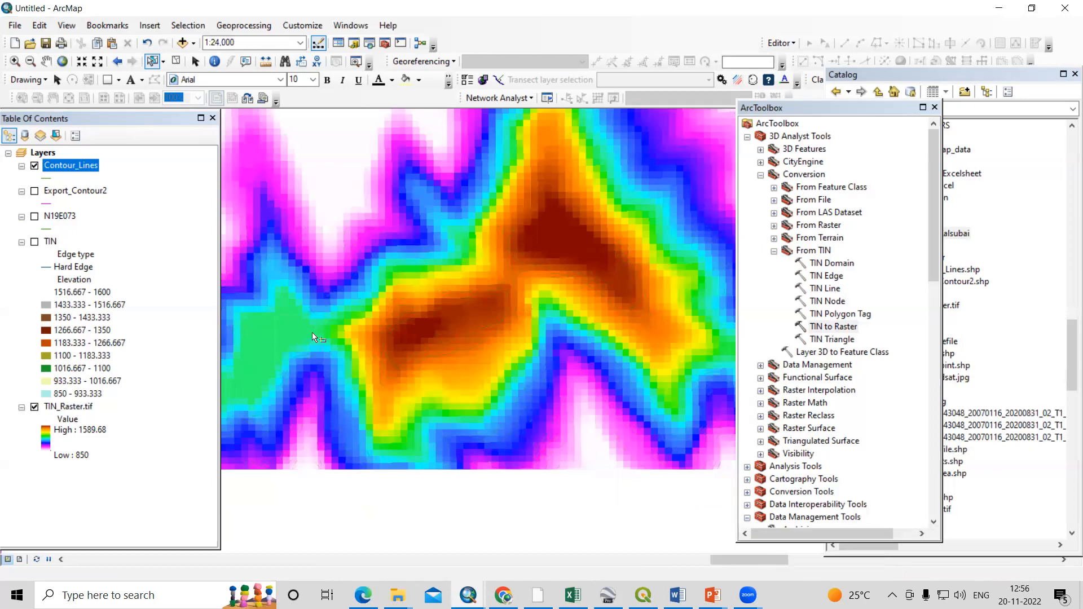
Step: Select a contour line on the map and confirm its 1250 elevation in the records
click(34, 165)
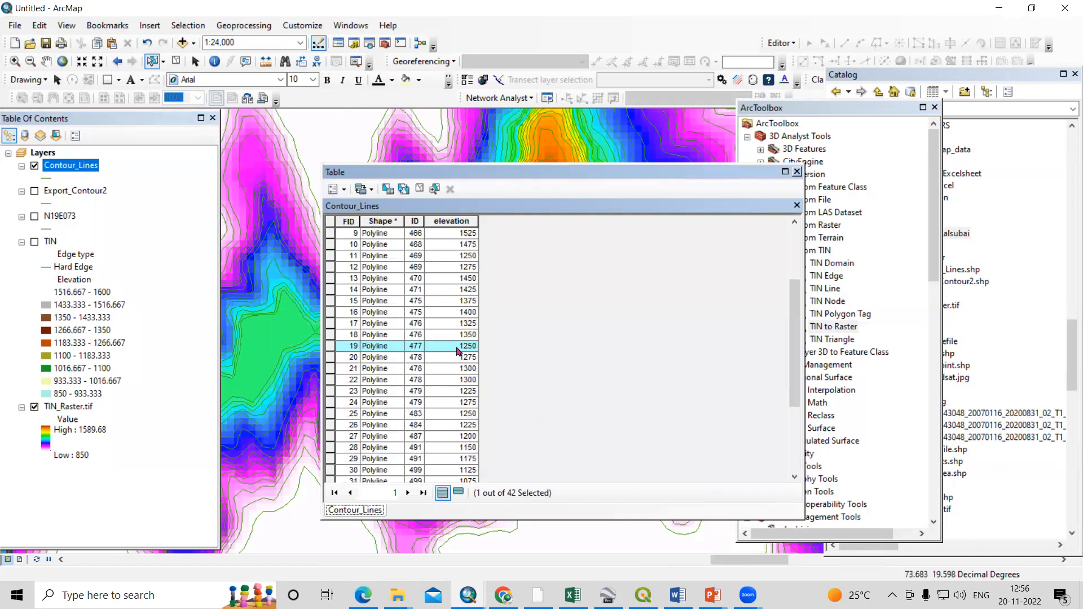
mouse_move(472, 355)
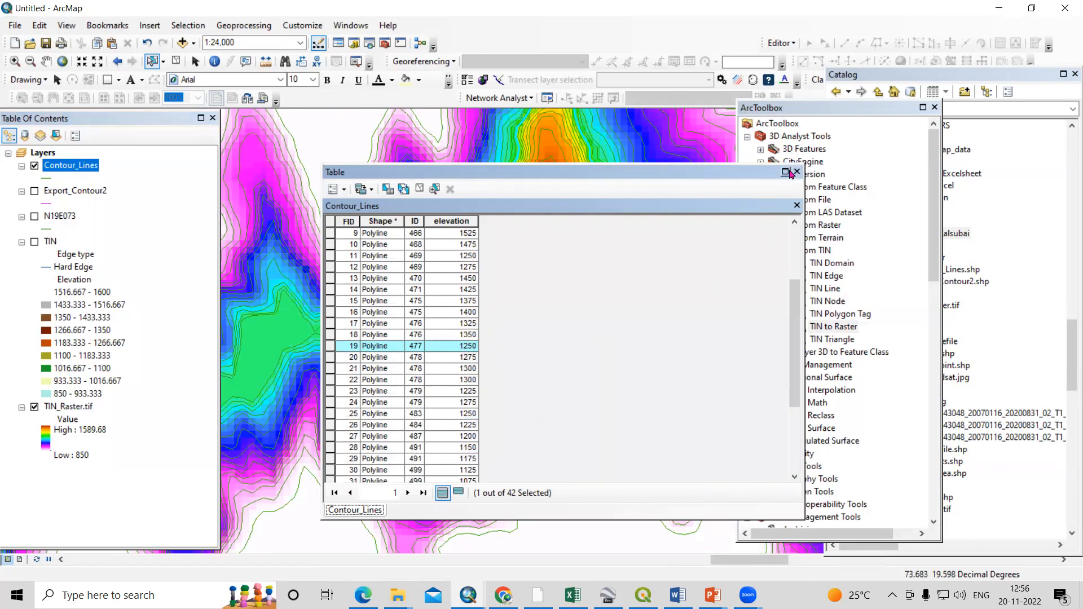
click(797, 171)
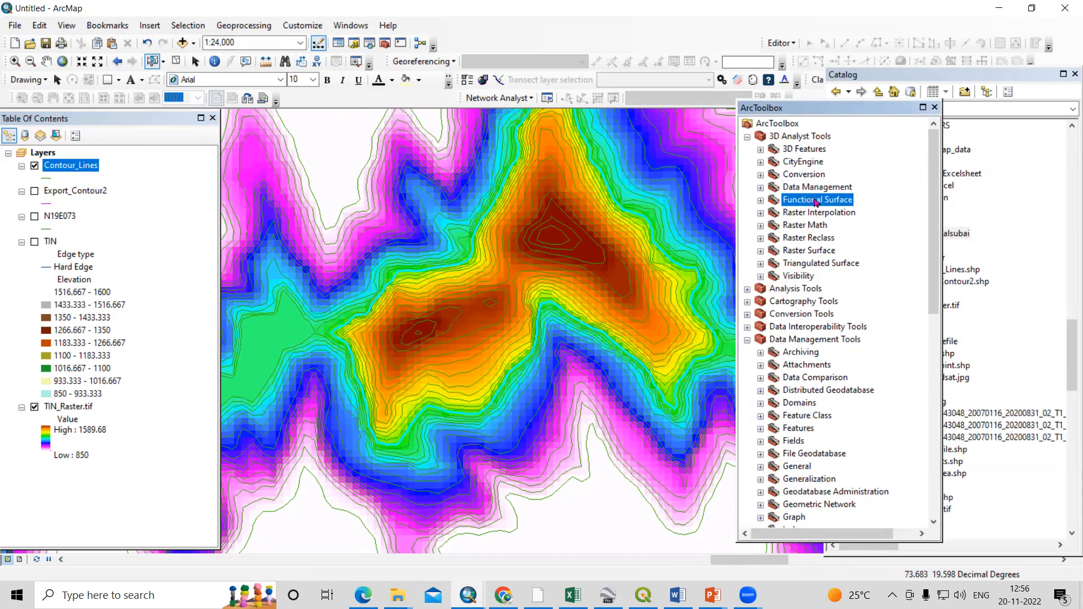
Step: Launch Surface Volume from 3D Analyst Tools > Functional Surface
click(759, 200)
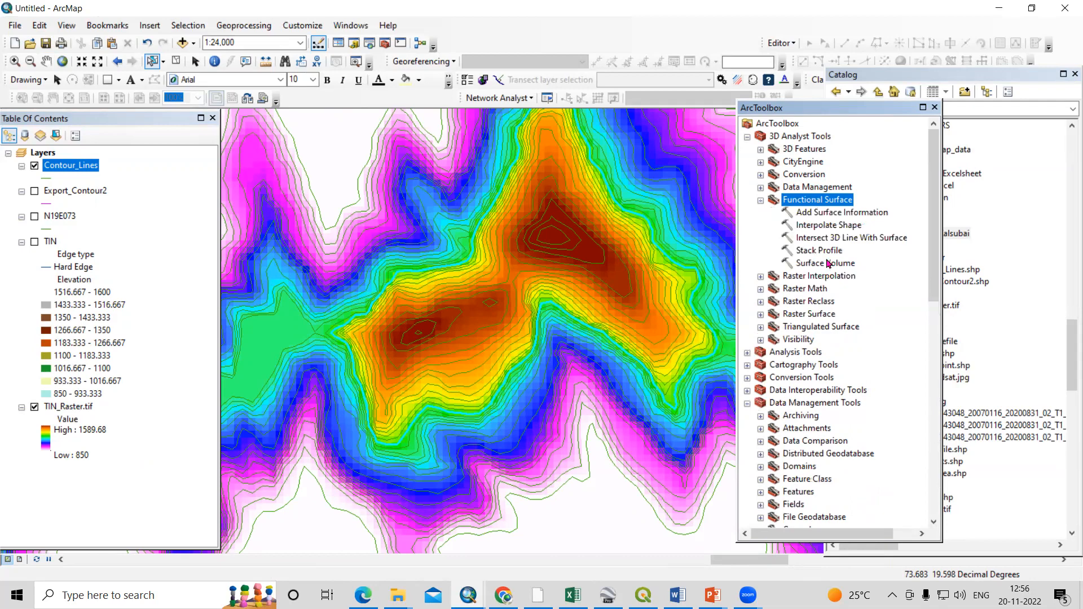
click(826, 263)
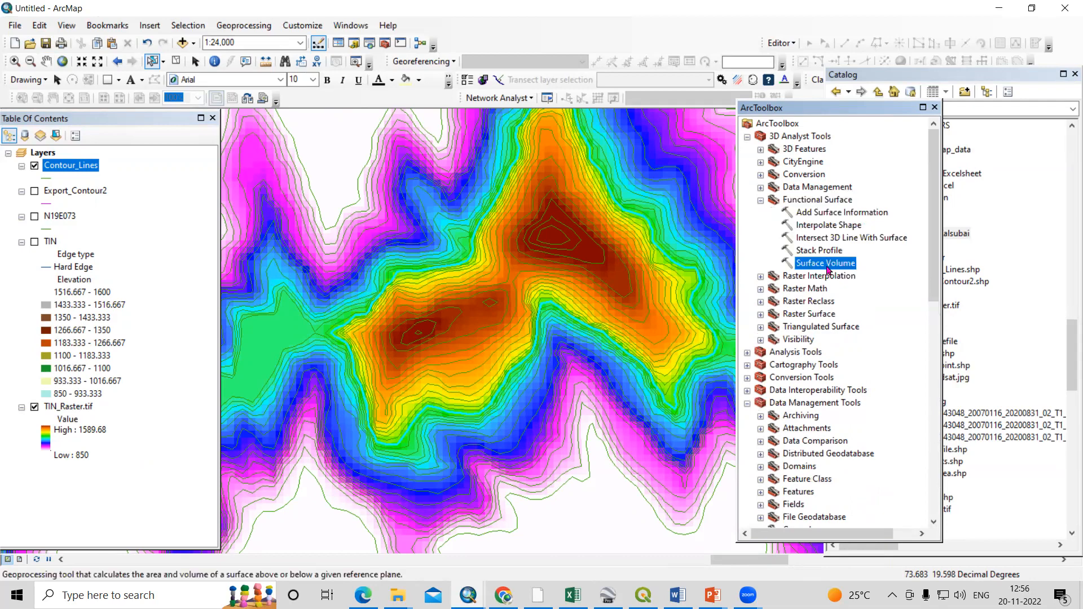
double_click(823, 263)
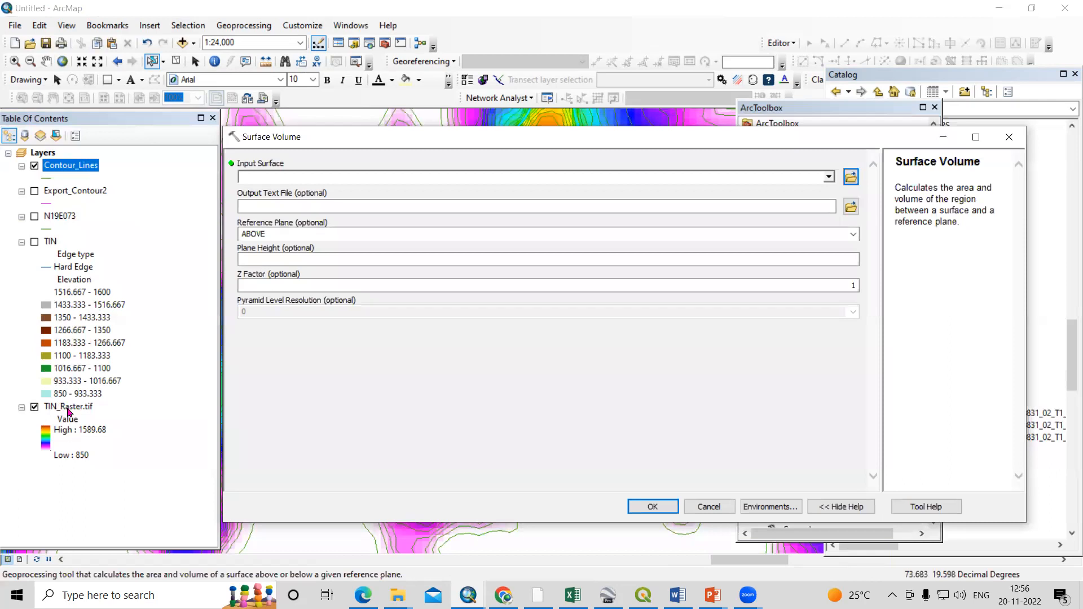
Step: Use TIN_Raster.tif as input surface and Volume.txt as the output file
click(68, 406)
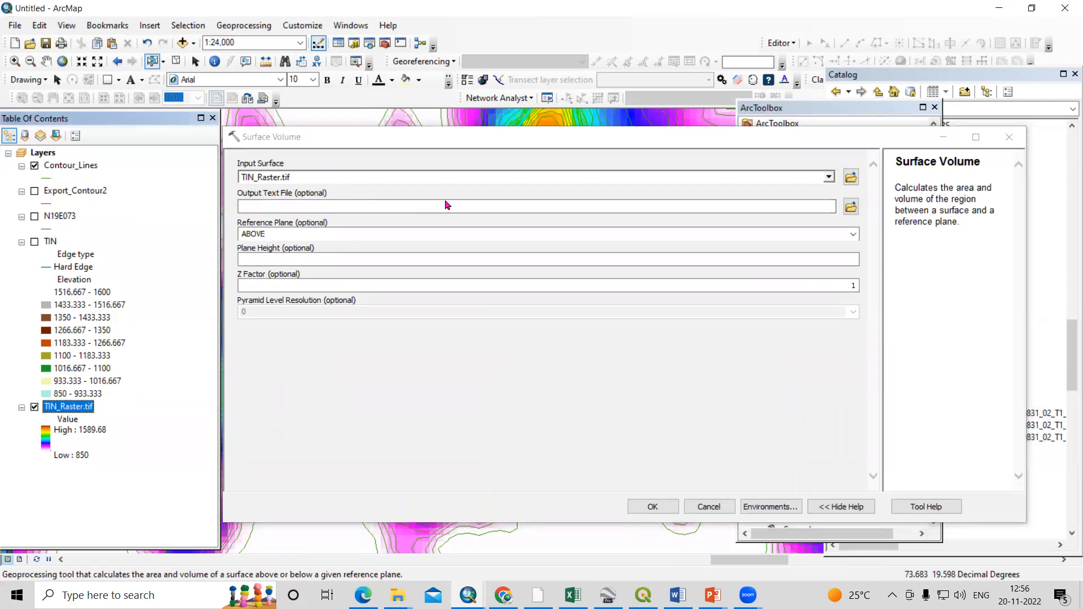
click(850, 207)
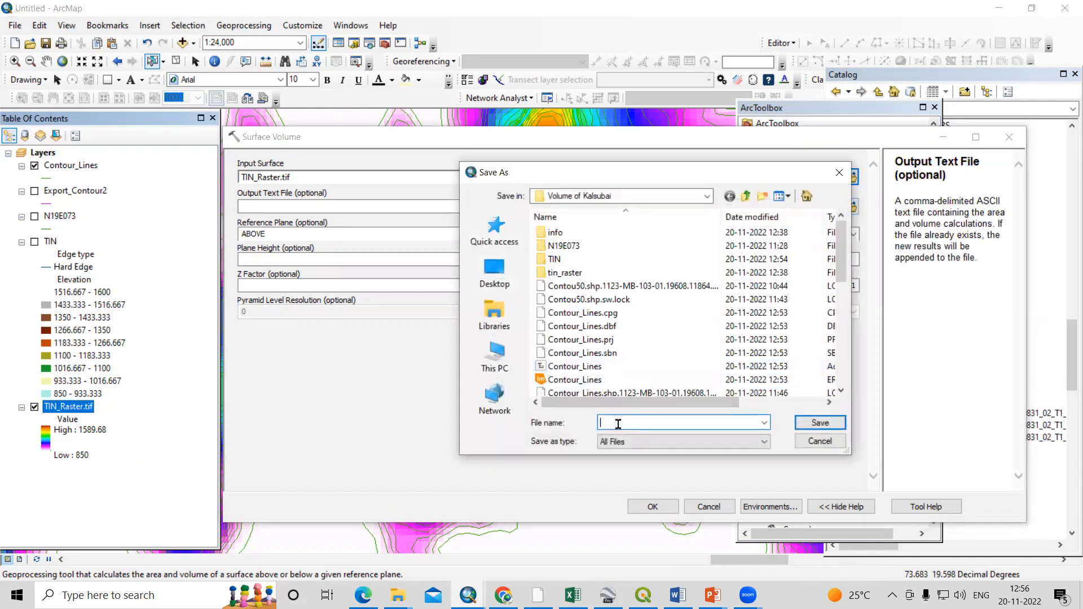
text(Volume)
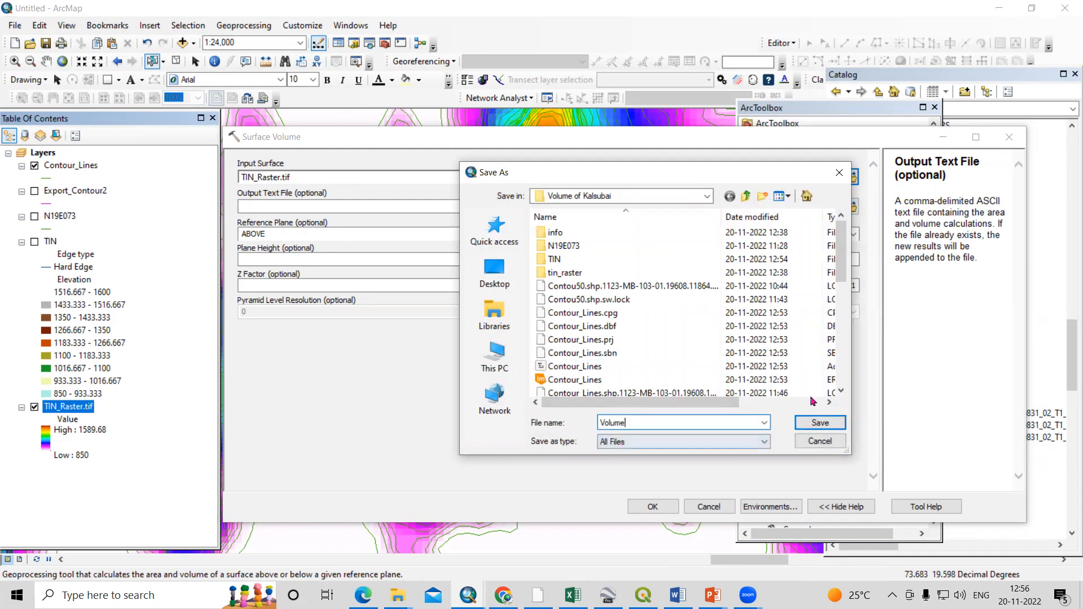
click(819, 422)
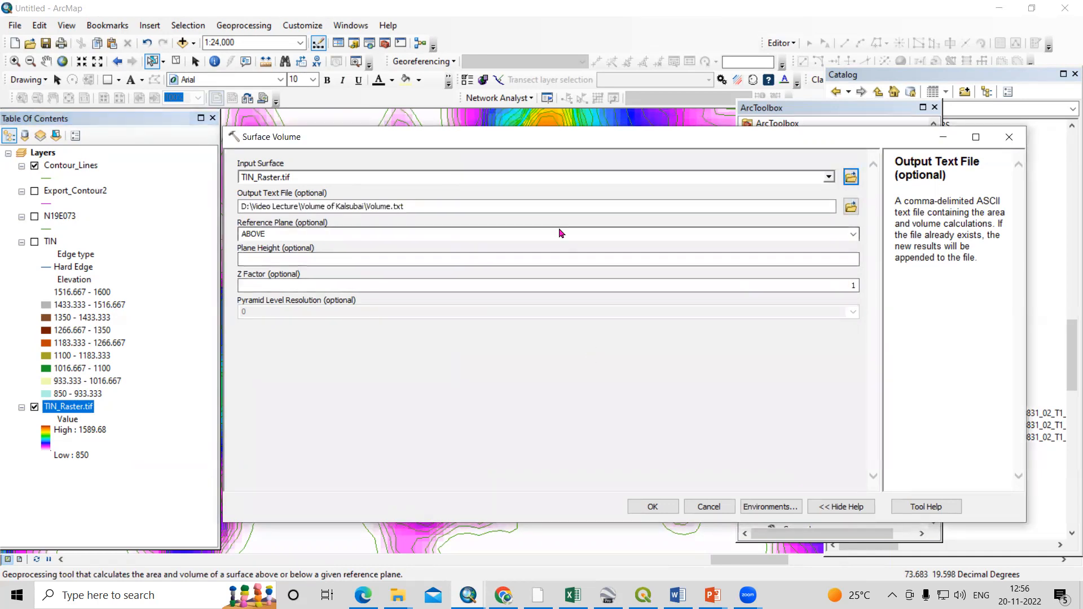
Step: Measure the region ABOVE a plane height of 1250 and run the calculation
click(853, 234)
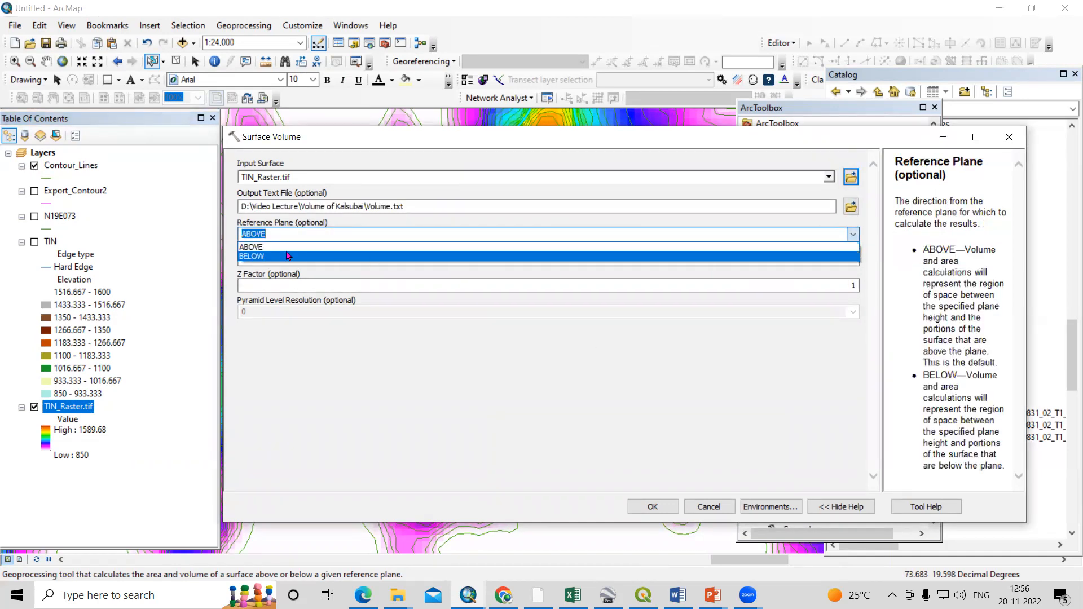
click(252, 247)
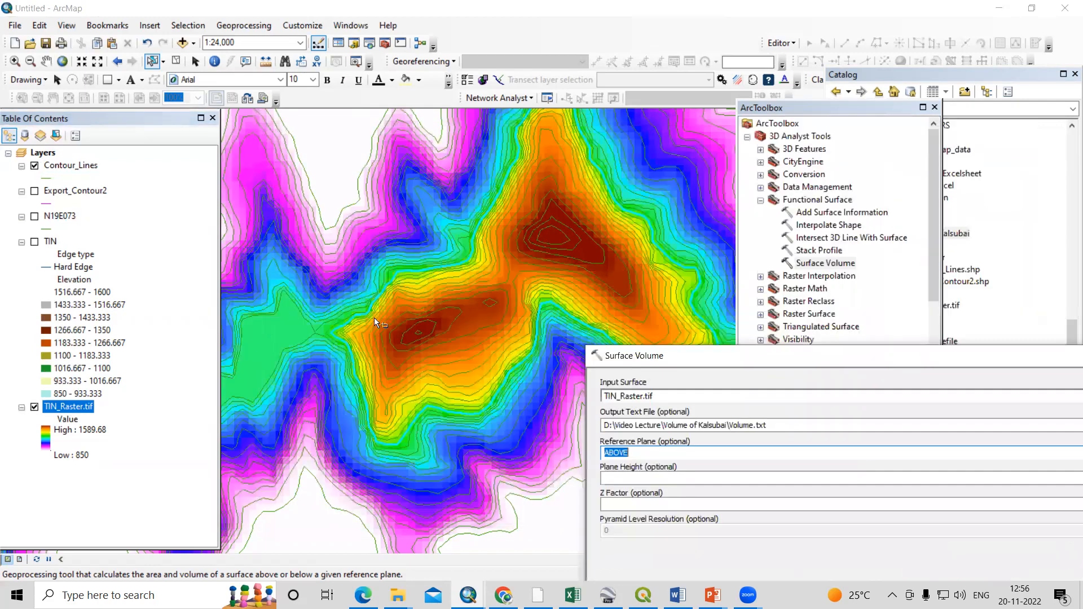
mouse_move(654, 342)
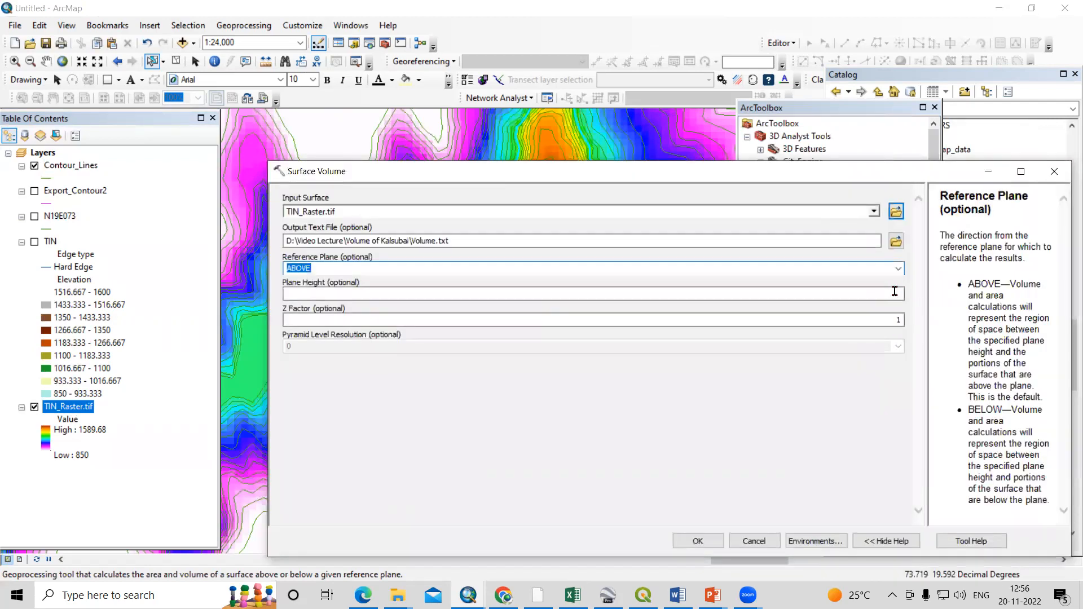
text(1250)
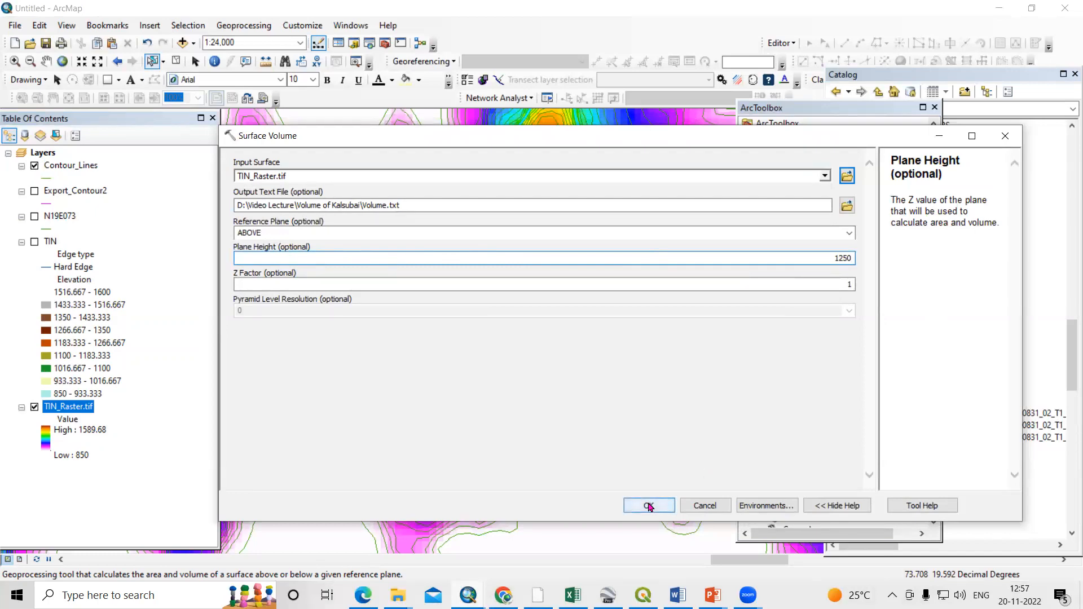
click(648, 505)
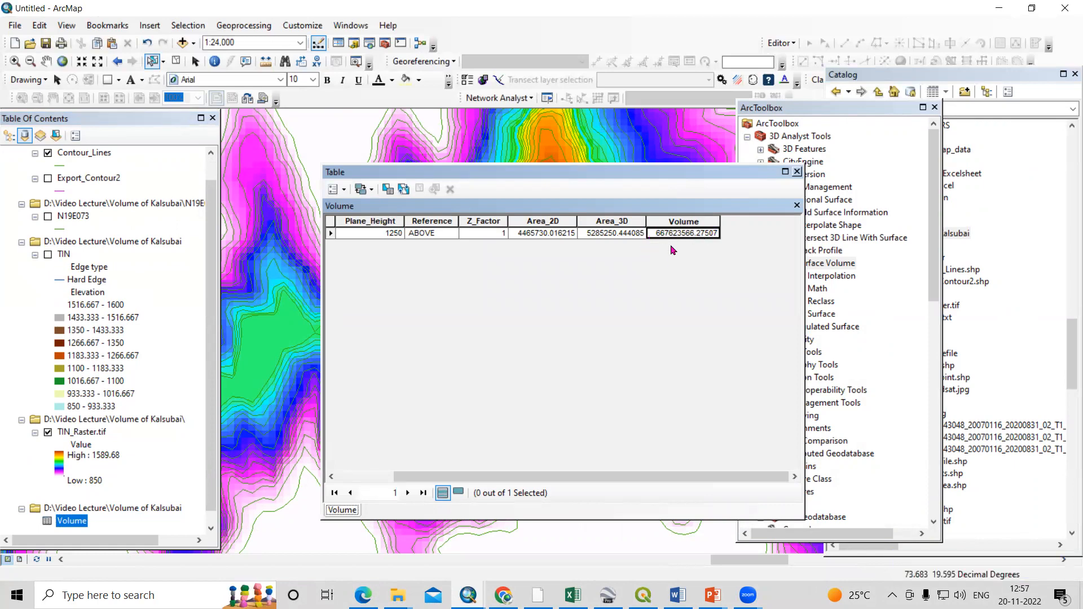
Step: Inspect the Area_3D and neighbouring result cells in the Volume table
click(610, 232)
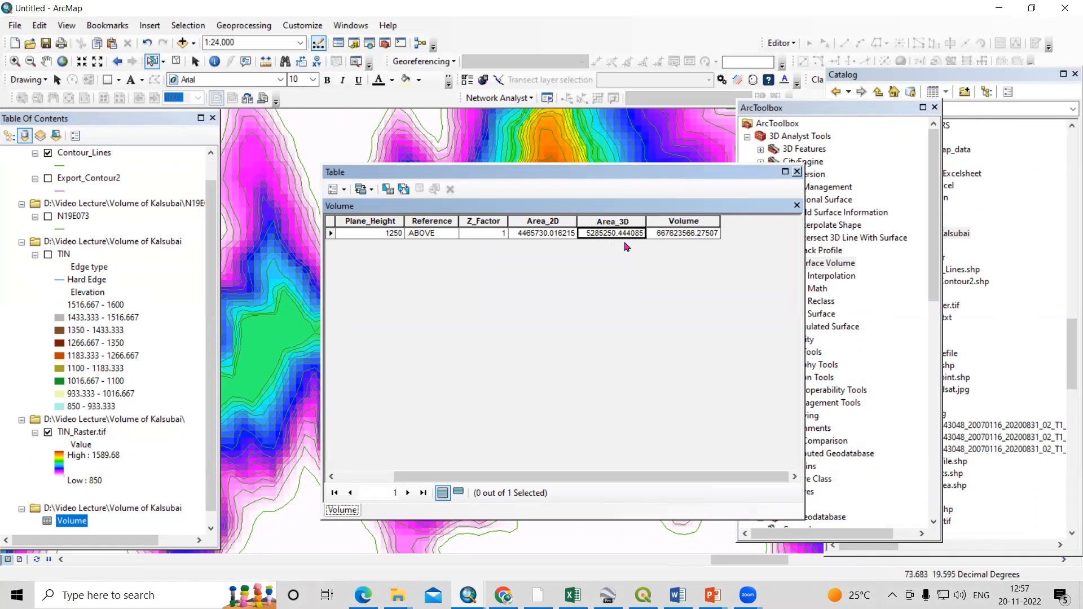
click(542, 232)
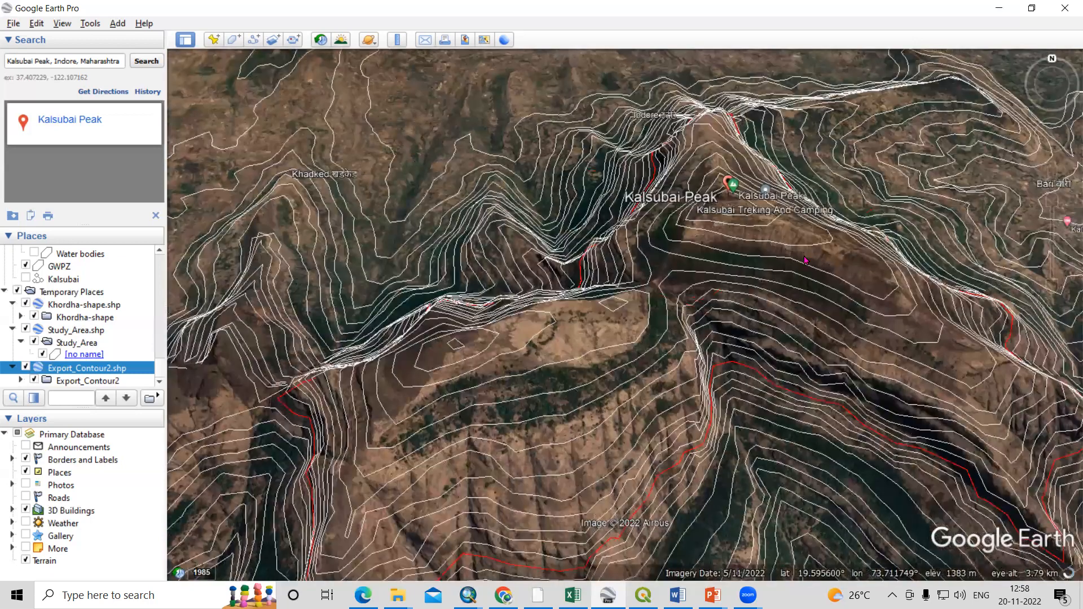
mouse_move(637, 29)
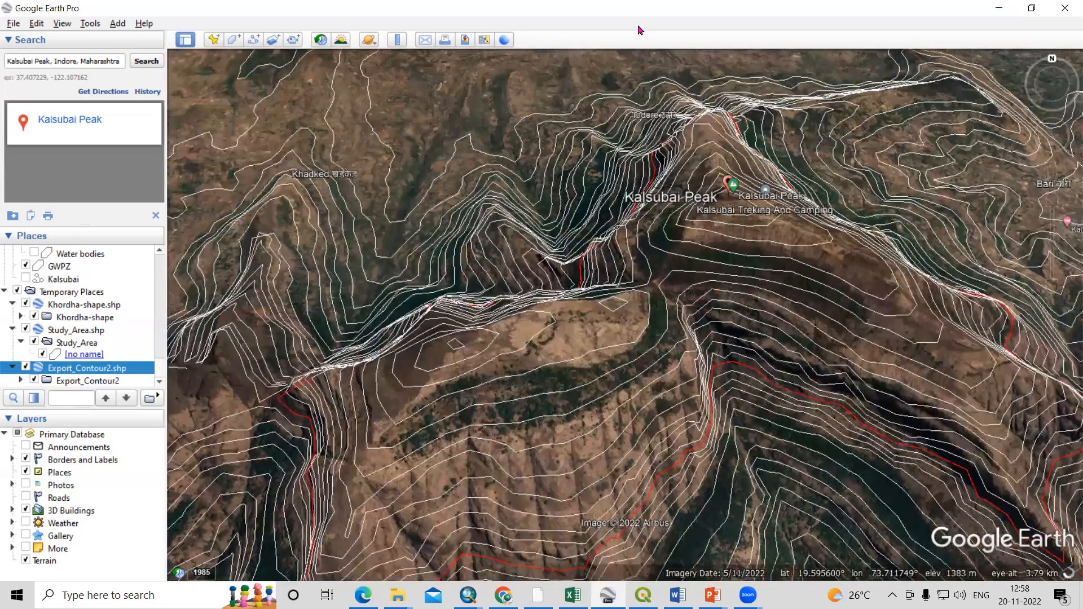